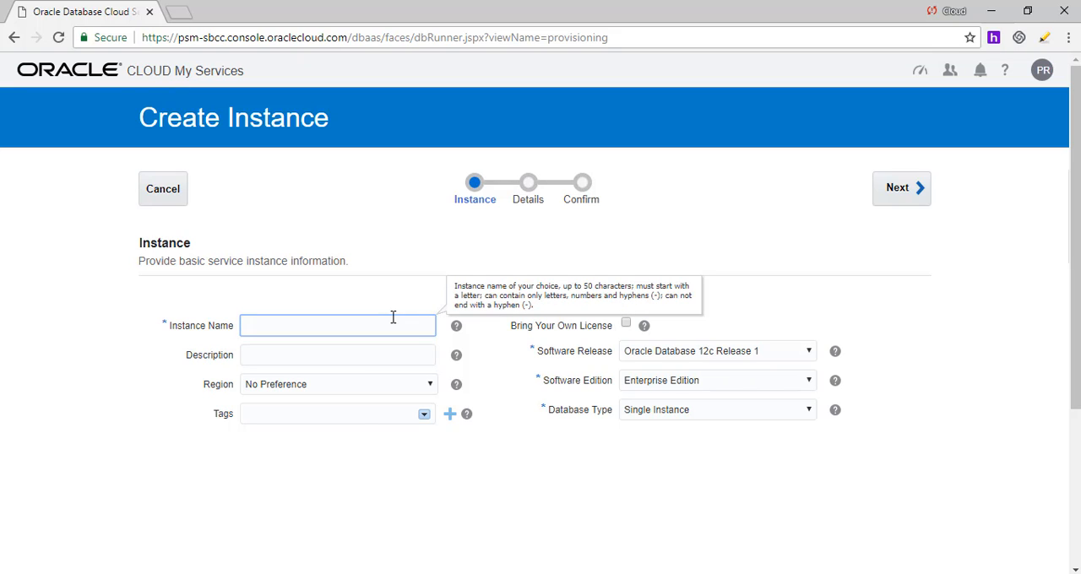
Name the instance TDE, describe it as 'TDE Lab', keep Single Instance type, and continue
left_click(337, 325)
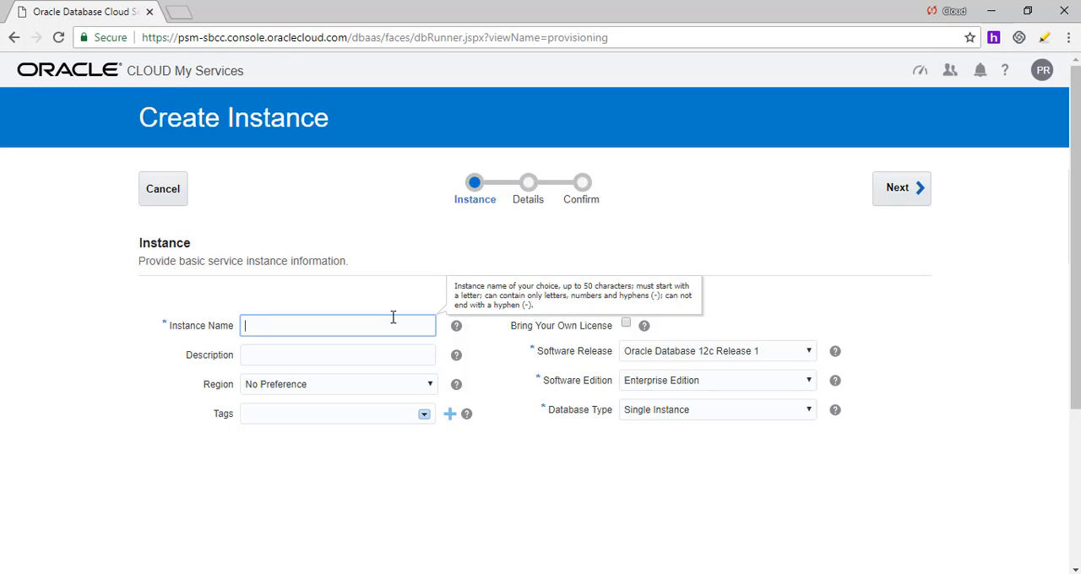
type("TDE")
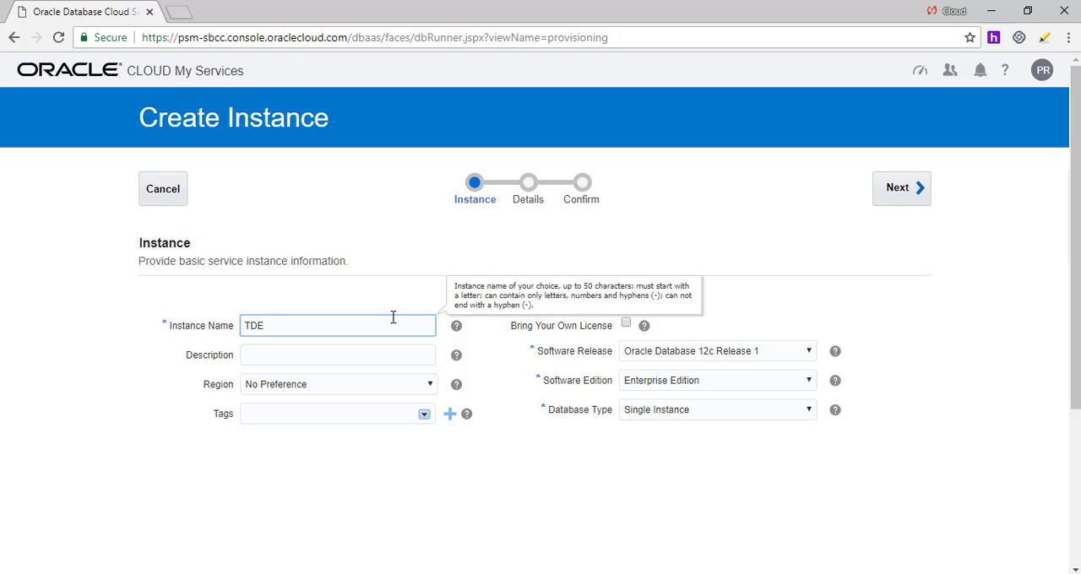
left_click(338, 355)
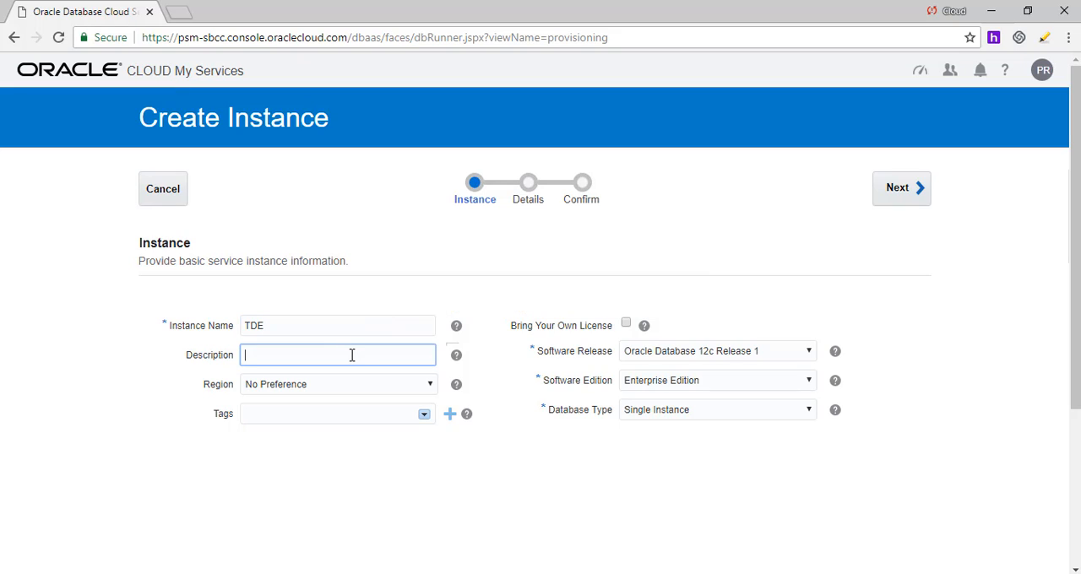
type("TDE")
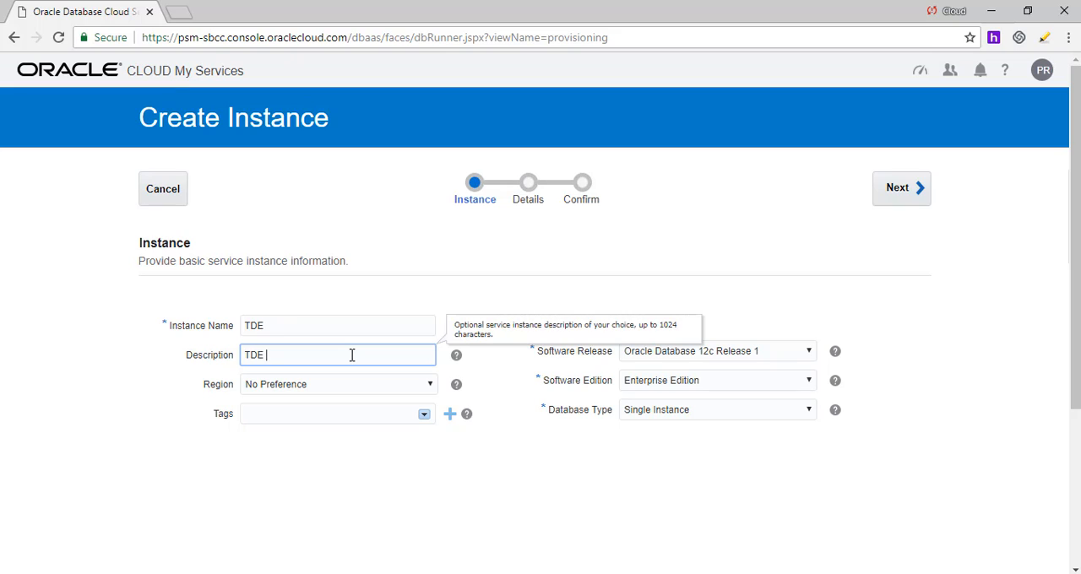
type("Lab")
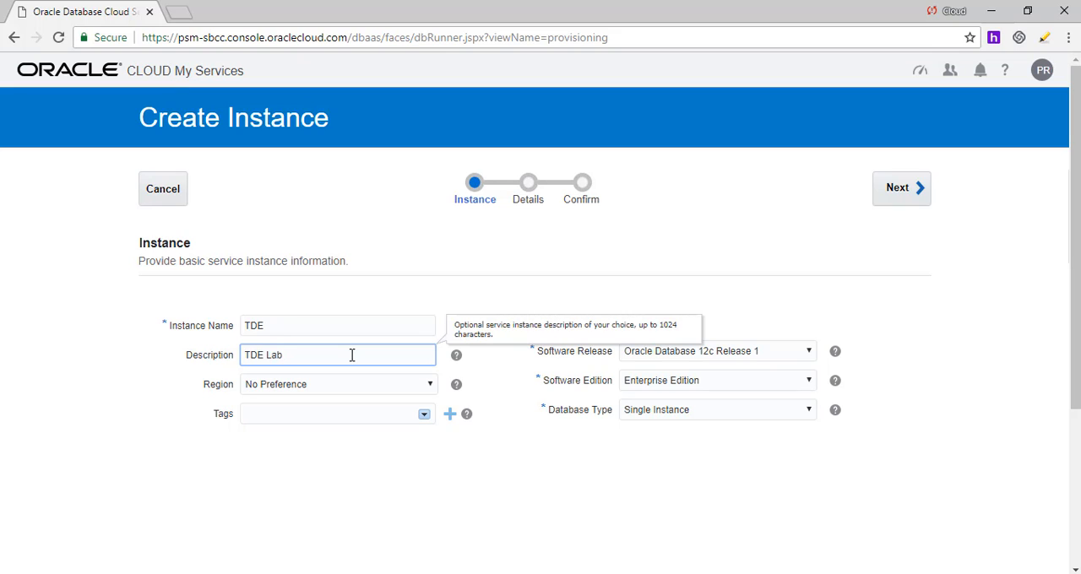
mouse_move(704, 393)
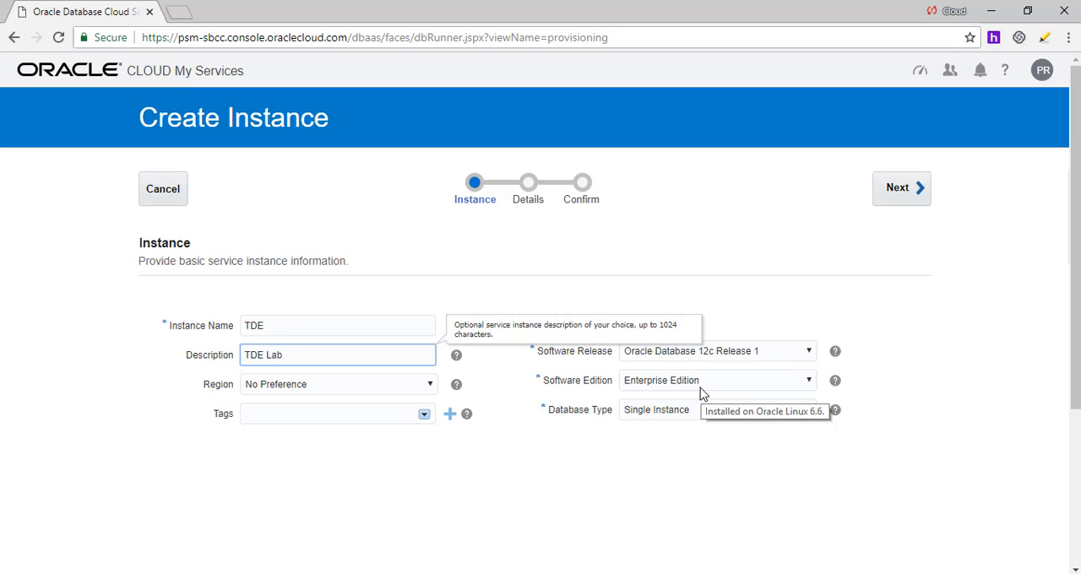
mouse_move(789, 418)
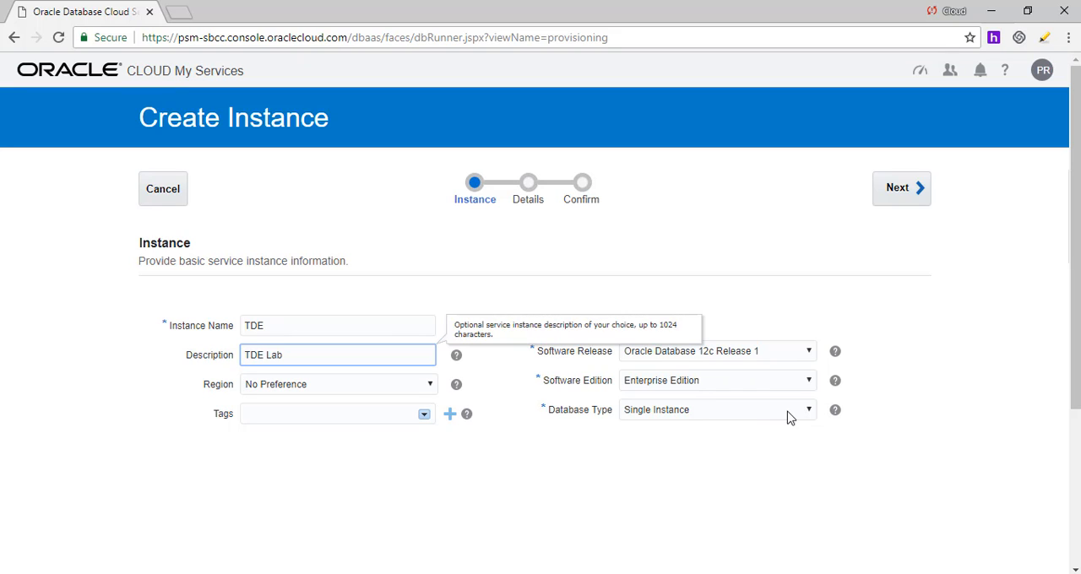
left_click(716, 409)
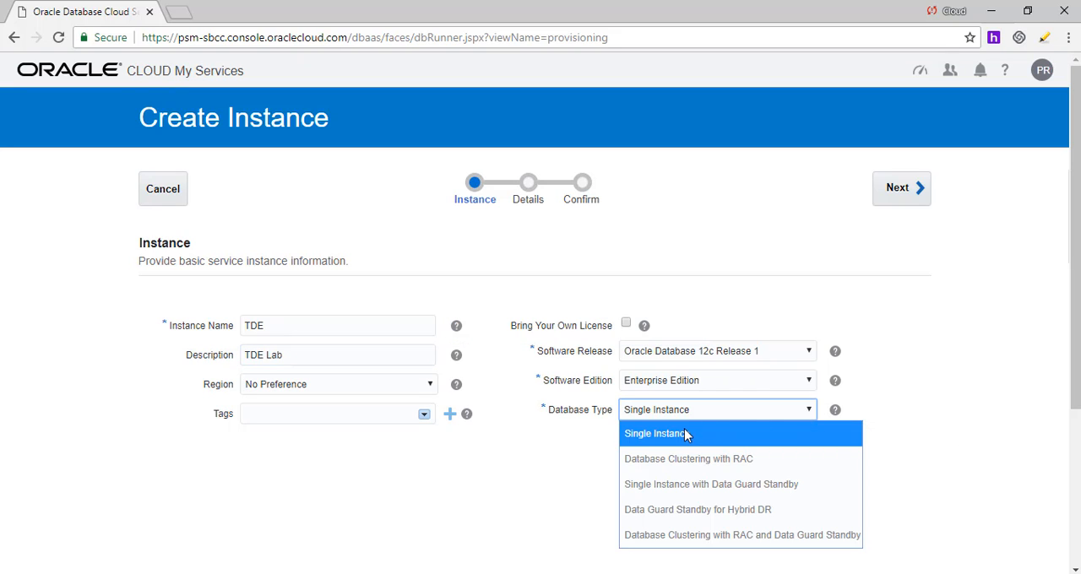
left_click(657, 433)
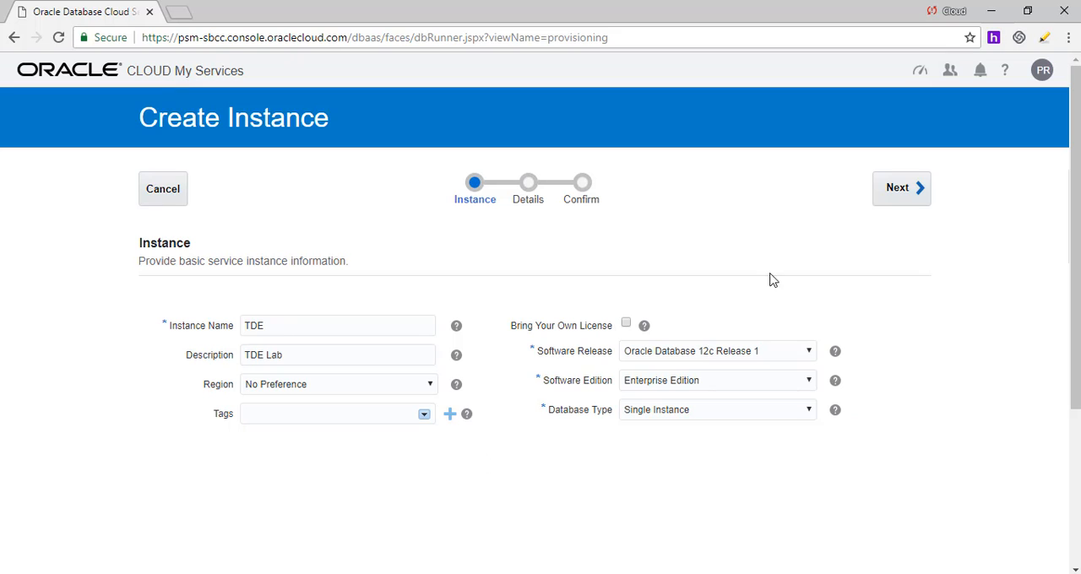
left_click(901, 188)
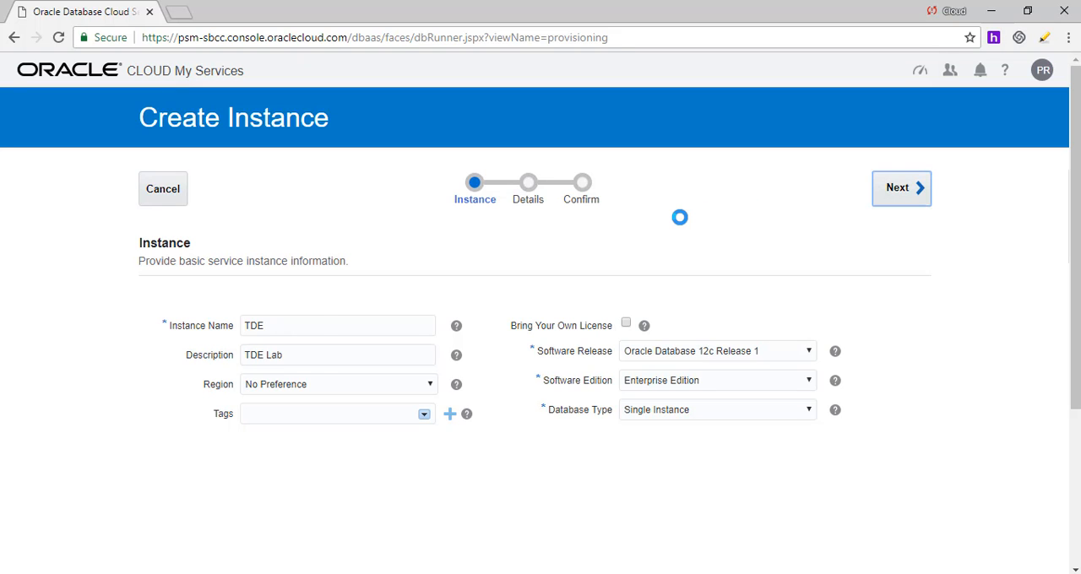
Enter and confirm the administration password for database ORCL with PDB1
left_click(900, 187)
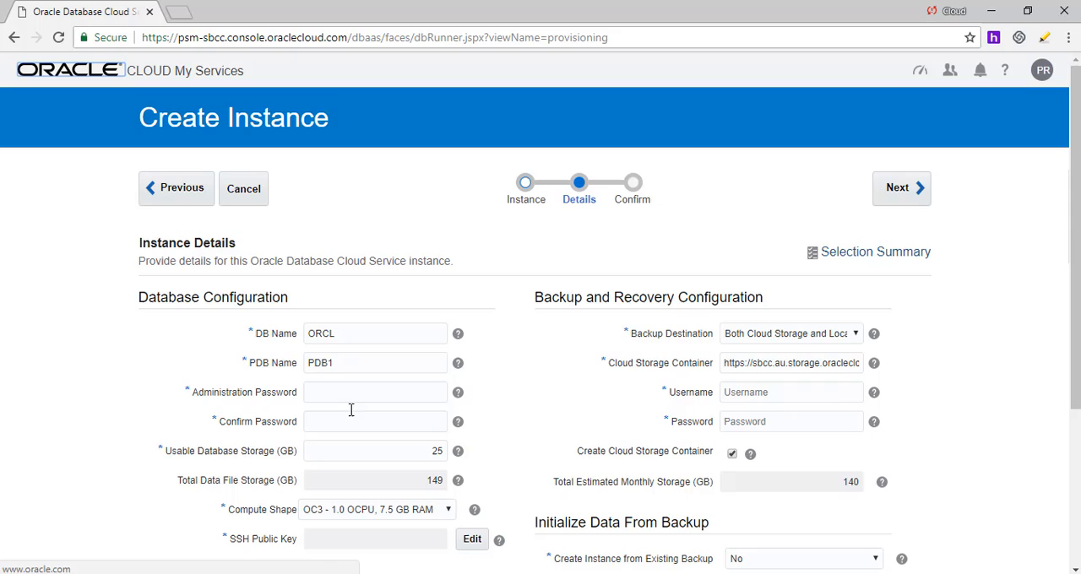
left_click(375, 392)
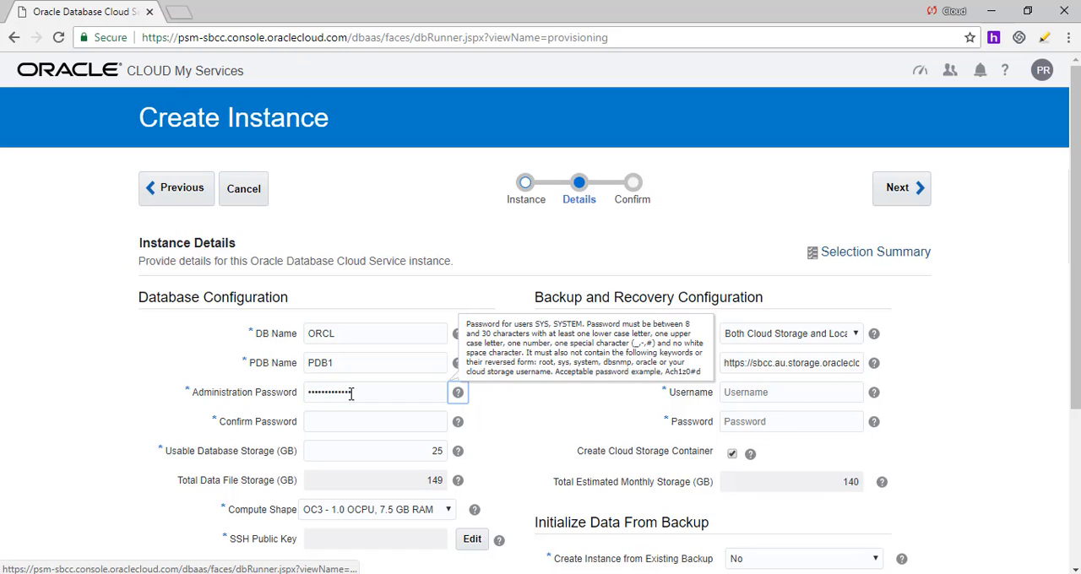
left_click(375, 422)
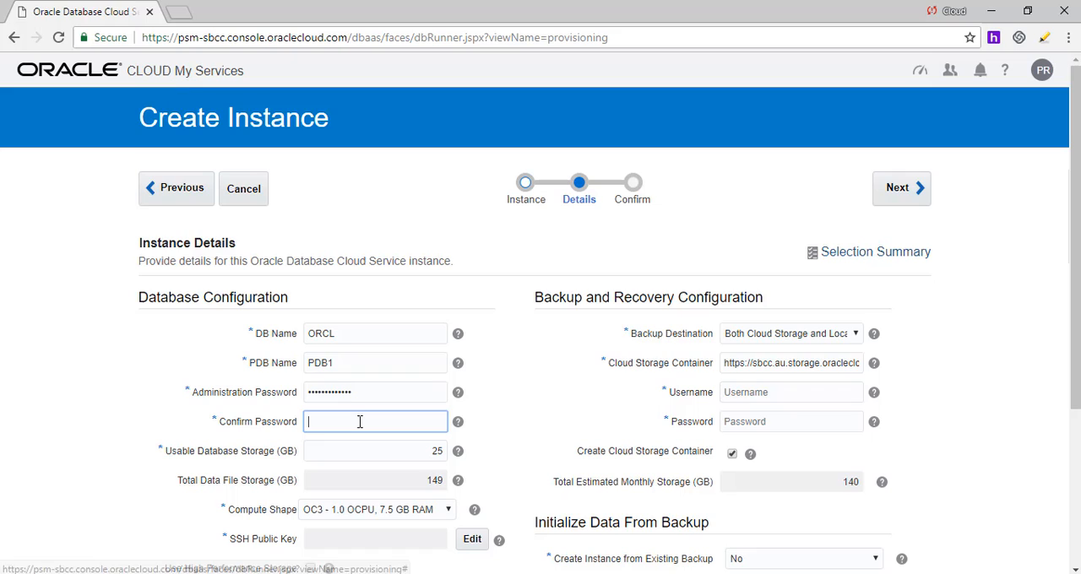
type("•••••")
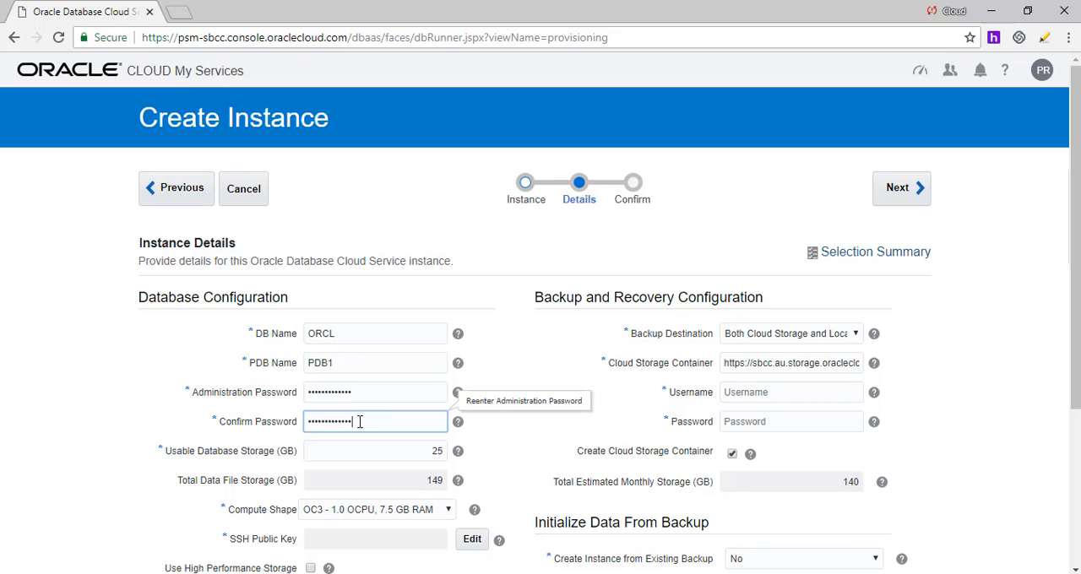
mouse_move(459, 416)
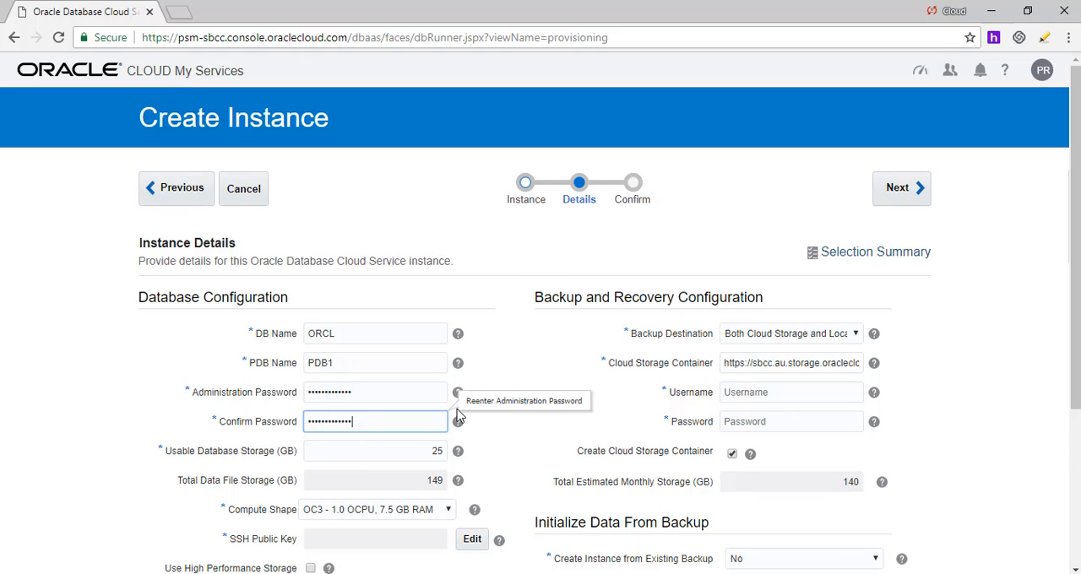
scroll("down", 3)
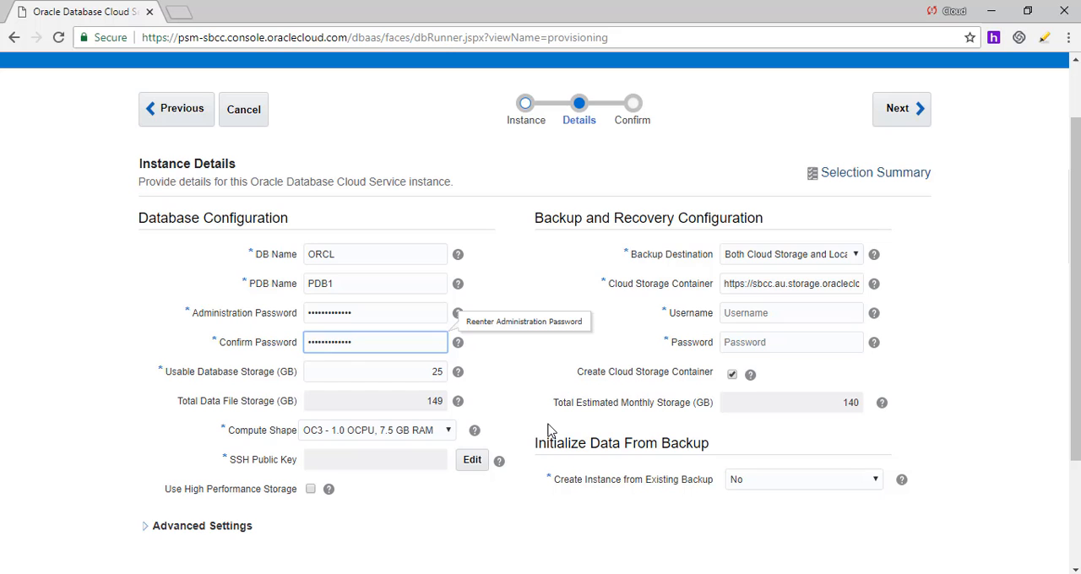
mouse_move(471, 460)
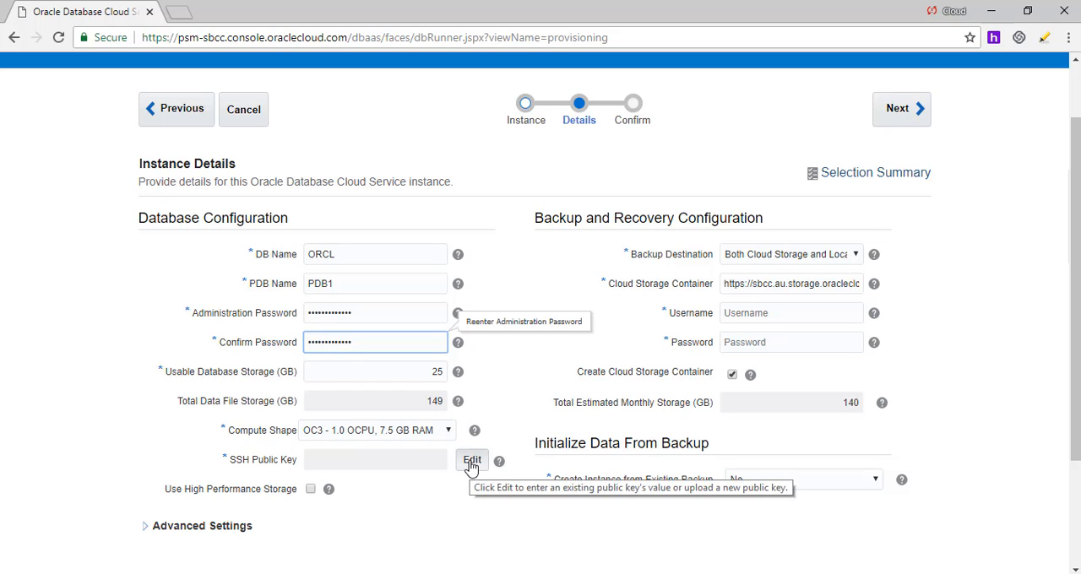
Load MtFirstKey in PuTTYgen and paste its RSA public key as the SSH public key
left_click(471, 459)
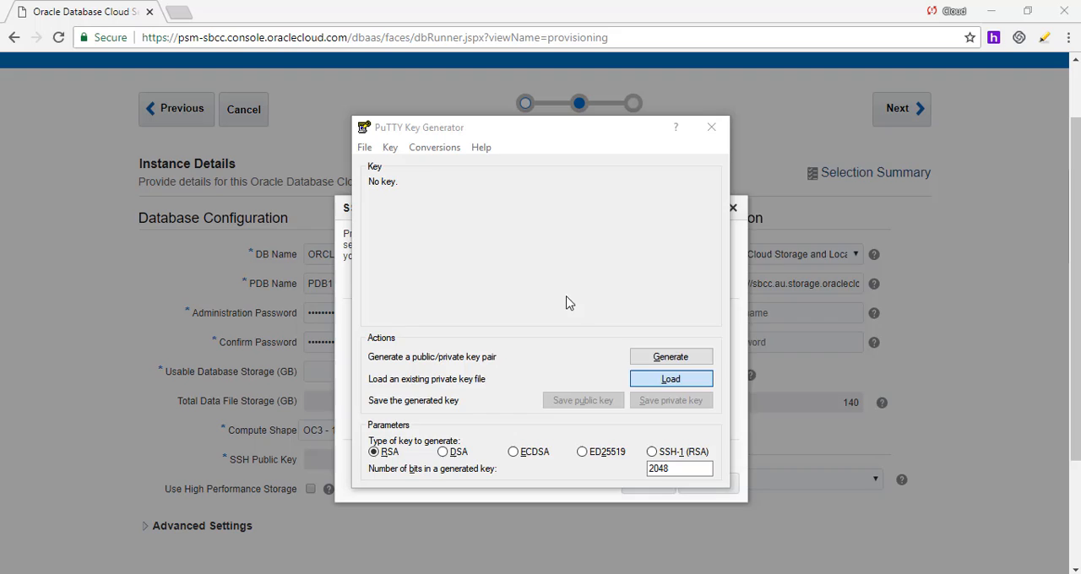
left_click(671, 378)
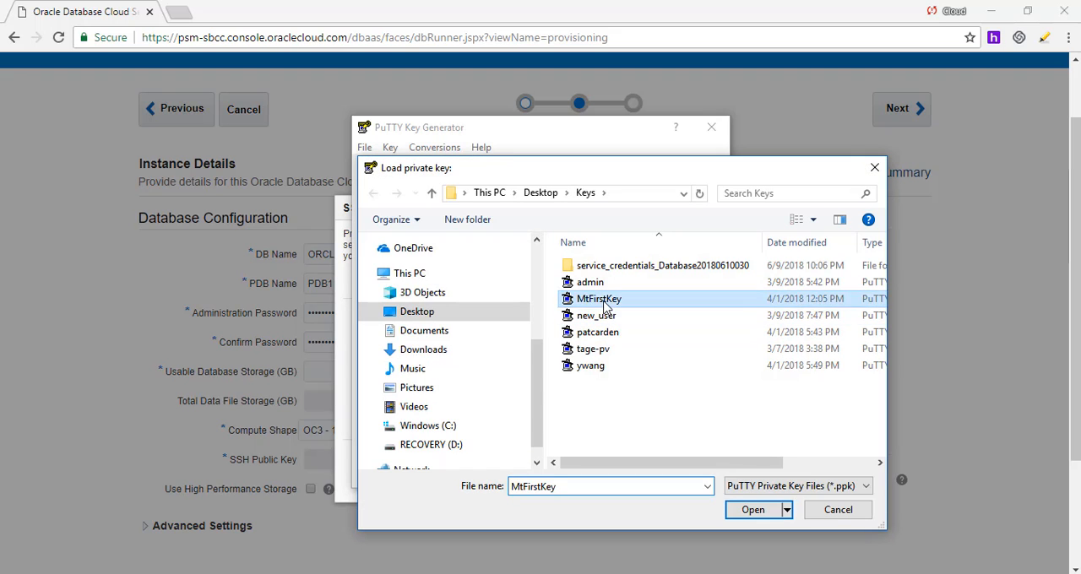
left_click(750, 509)
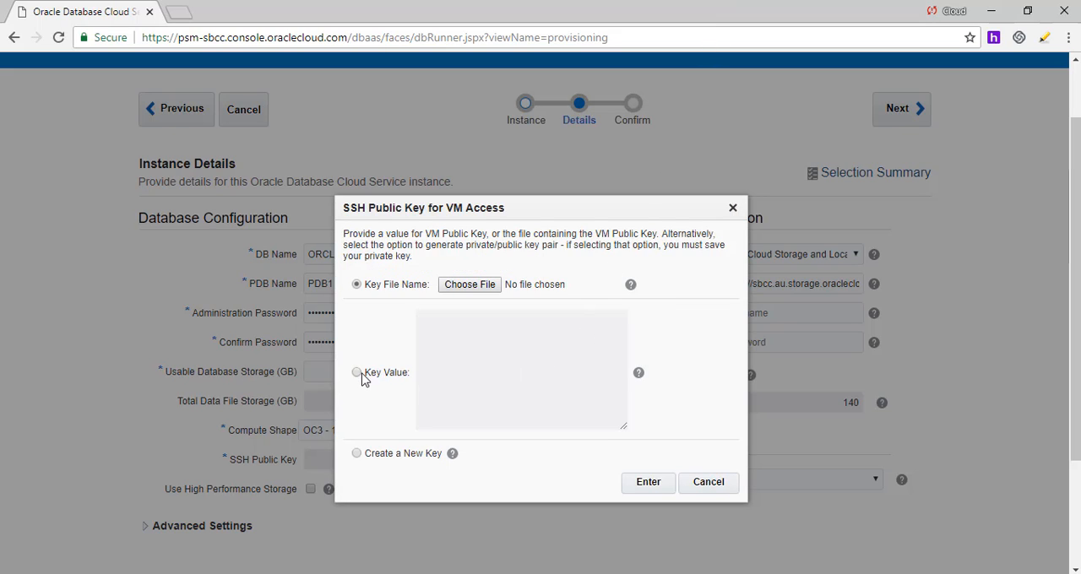
left_click(356, 372)
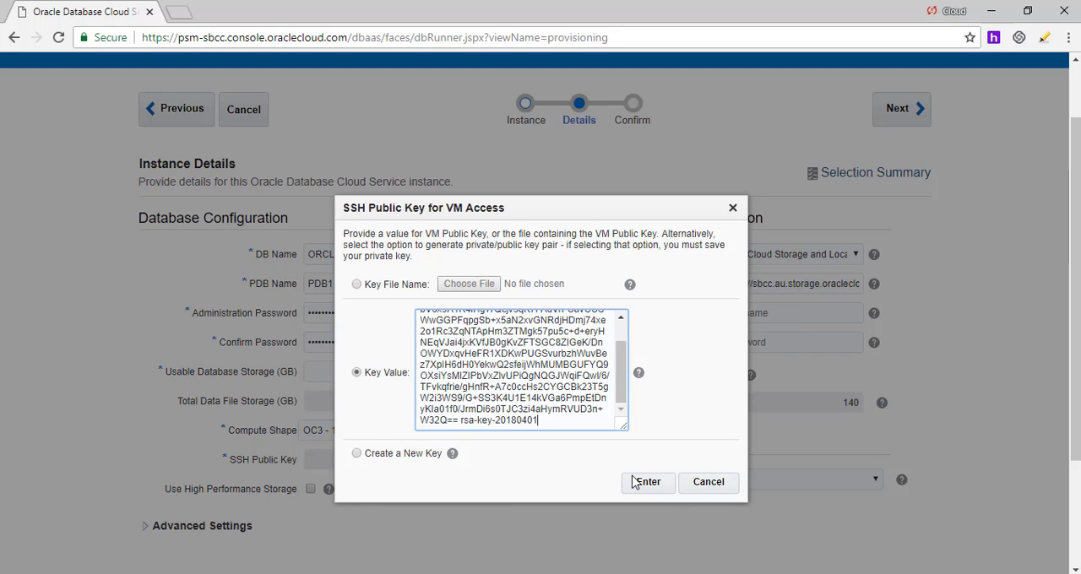
left_click(648, 482)
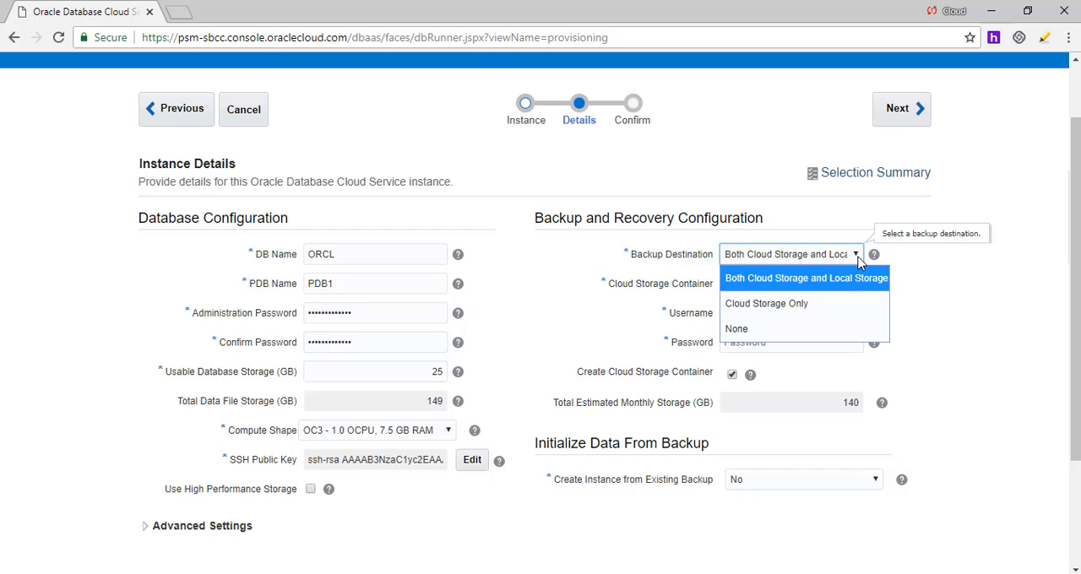
mouse_move(793, 329)
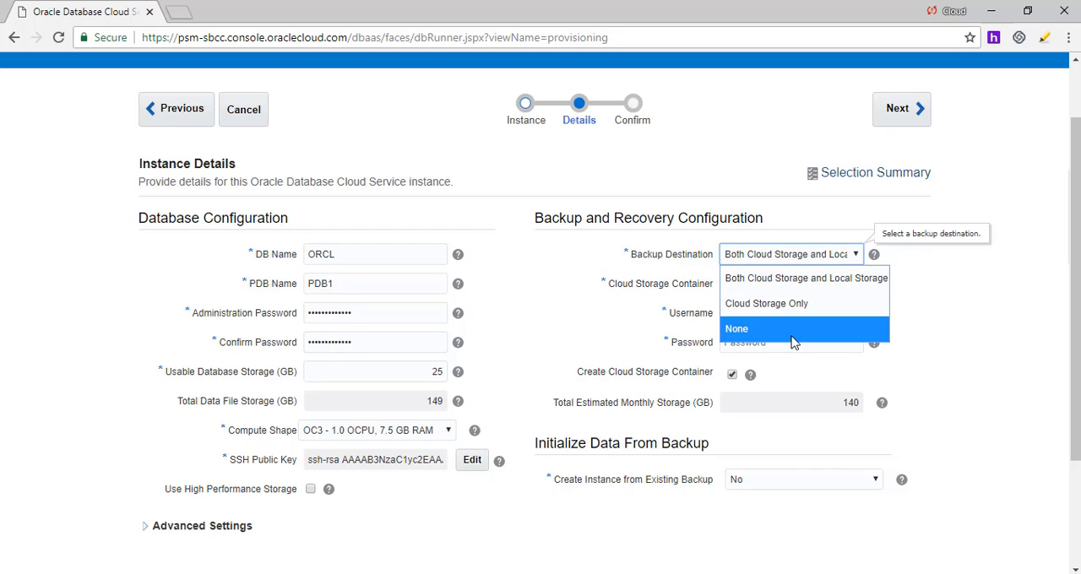
Set Backup Destination to None and advance past Instance Details
left_click(736, 328)
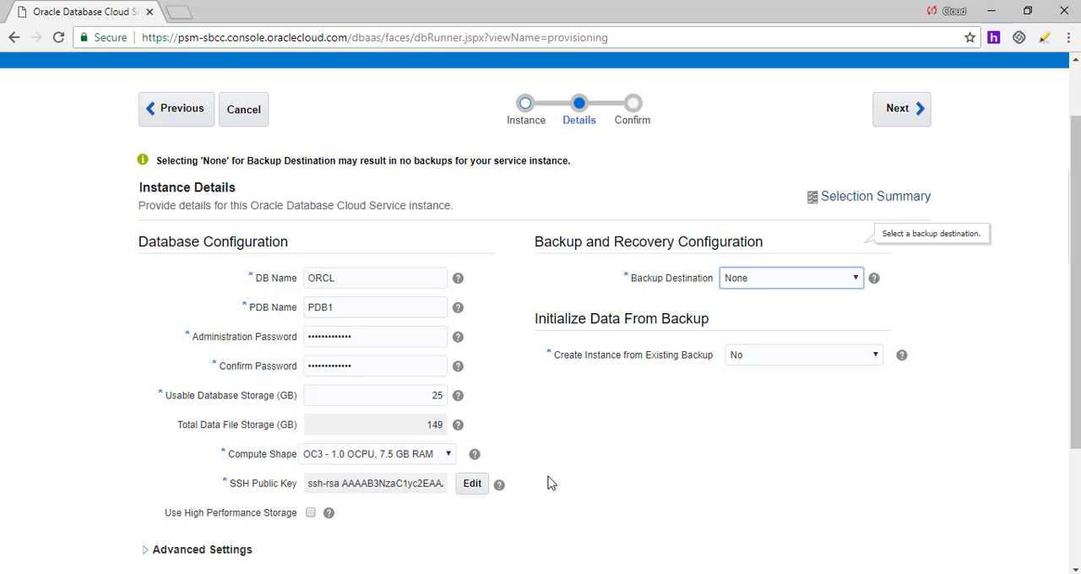
mouse_move(740, 459)
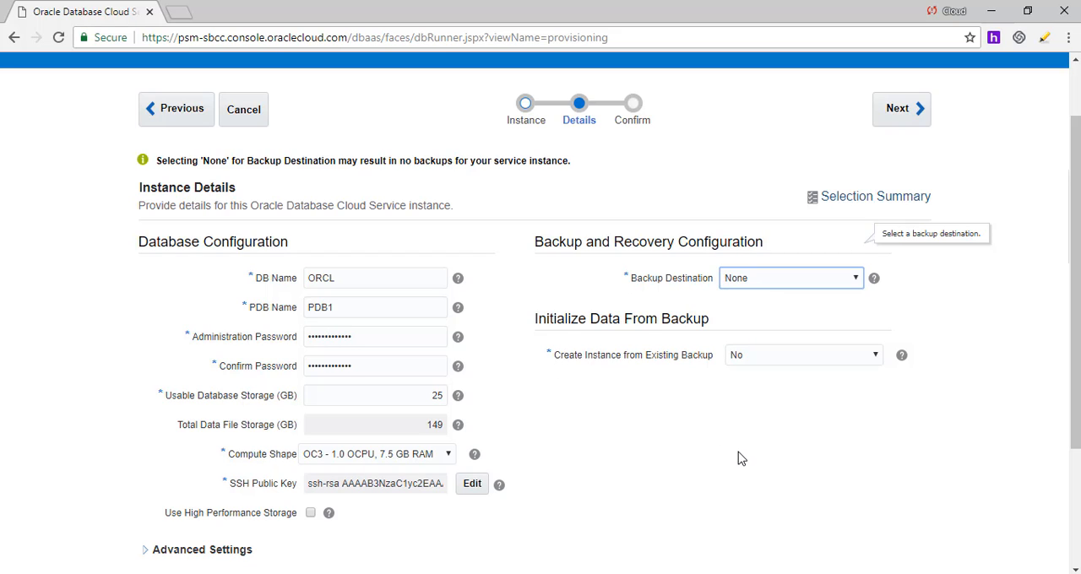
mouse_move(798, 419)
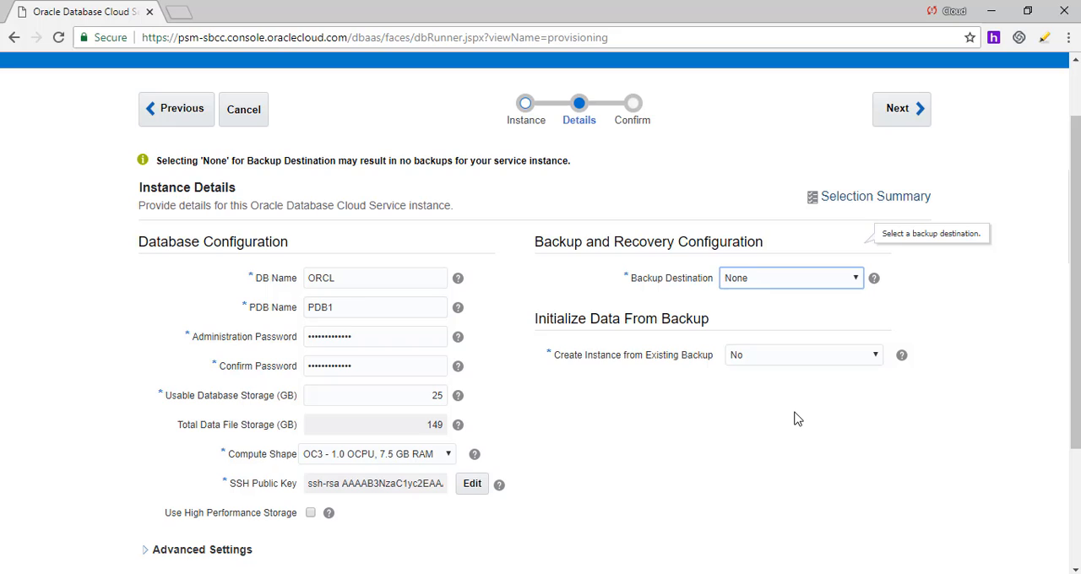
left_click(900, 108)
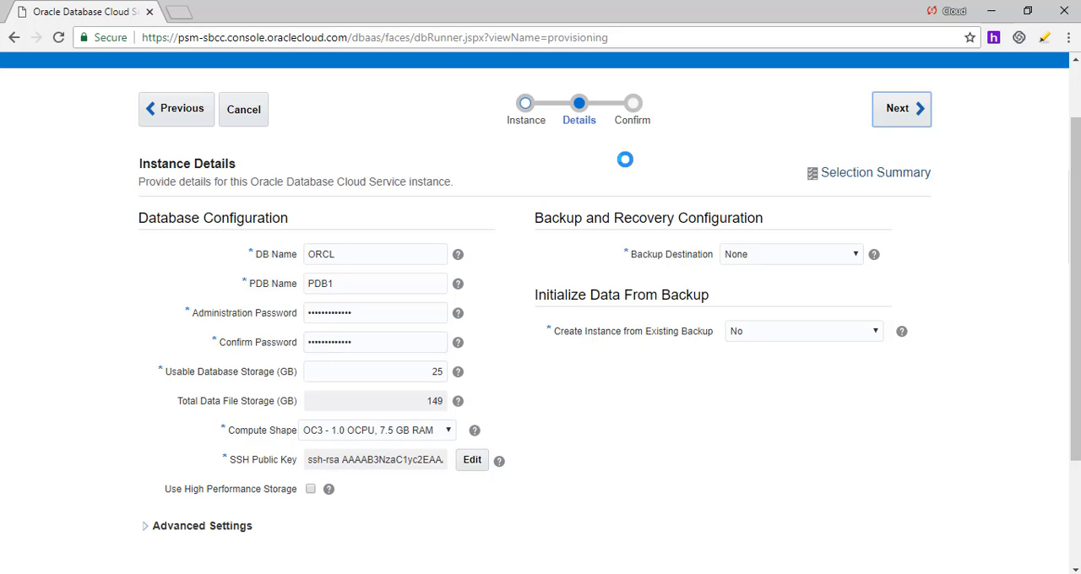
Bring up the ready TDE instance overview showing its public IP 129.154.79.222
left_click(901, 108)
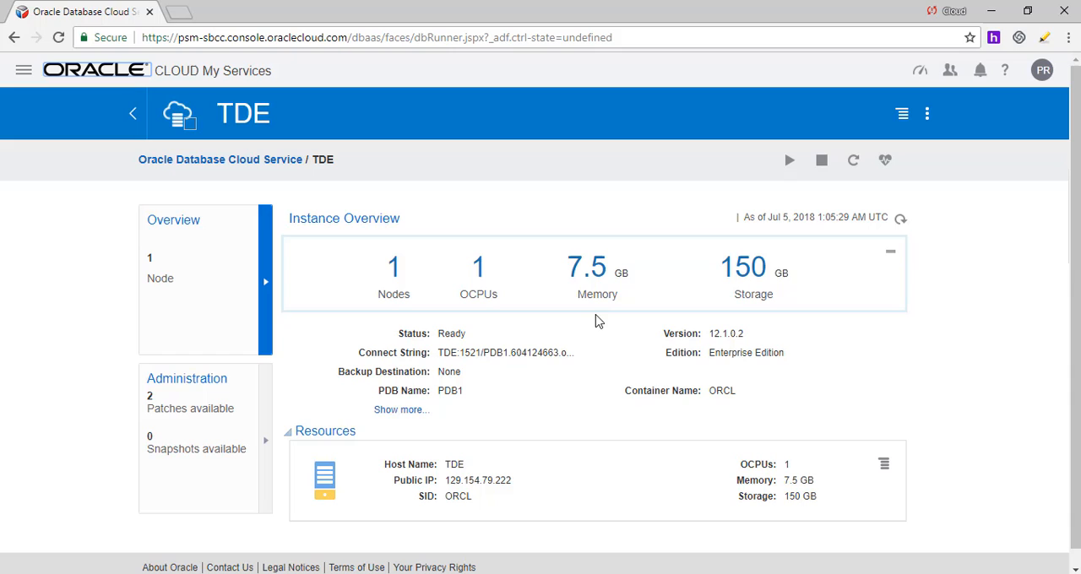
mouse_move(526, 504)
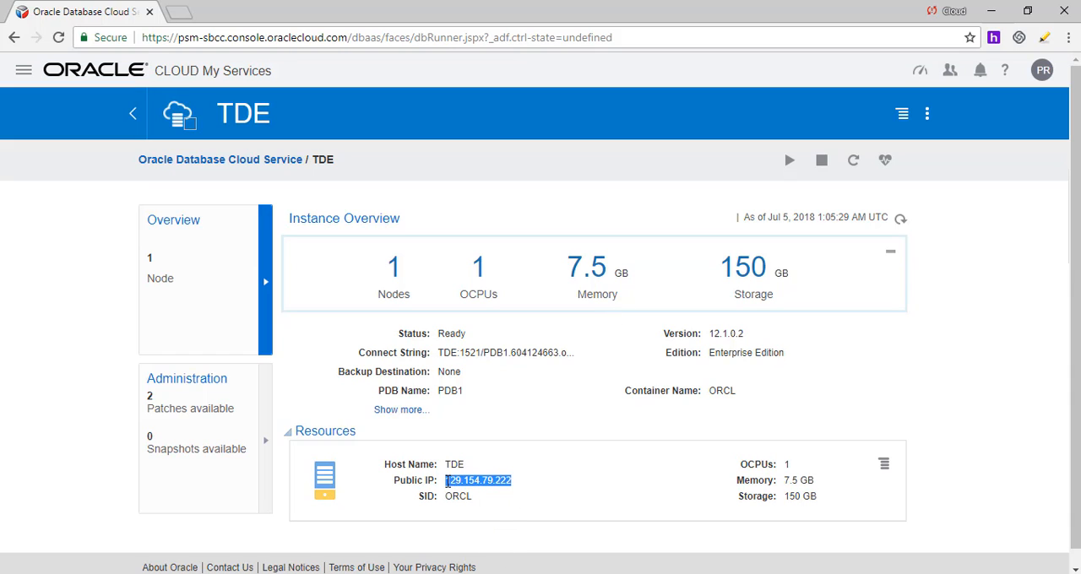
mouse_move(547, 378)
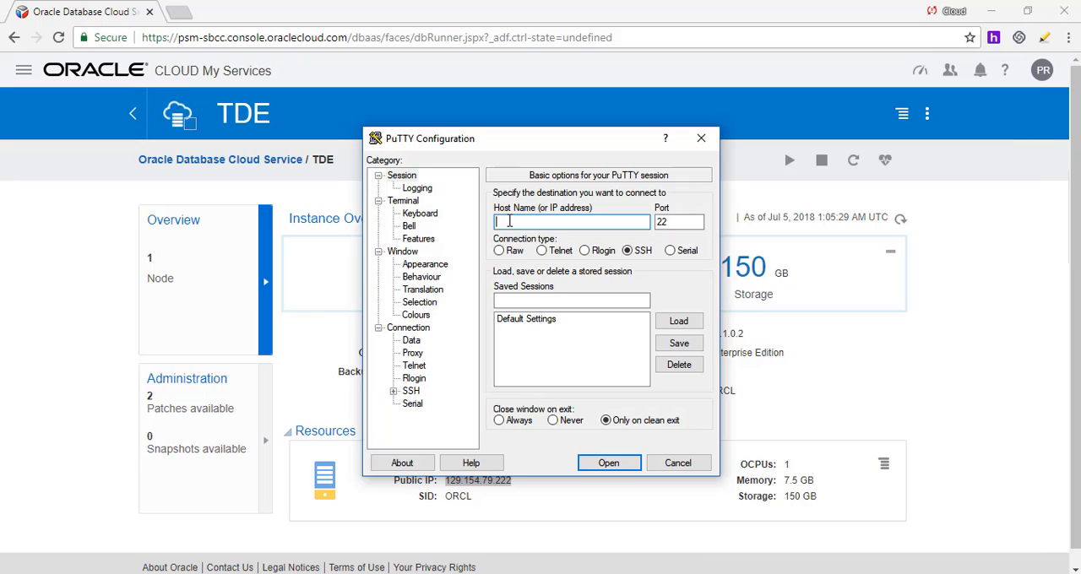
type("opc")
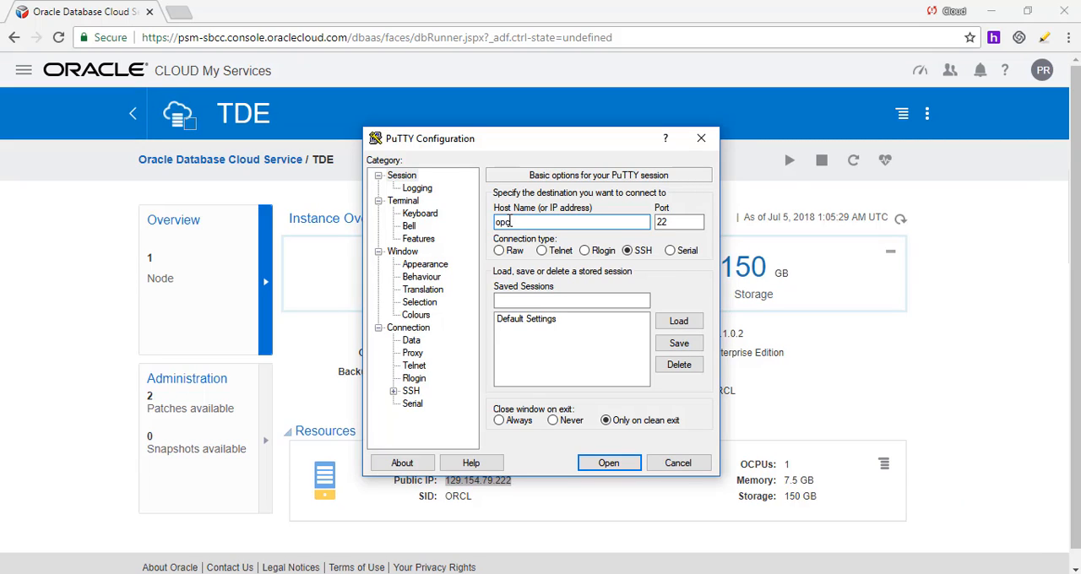
type("e")
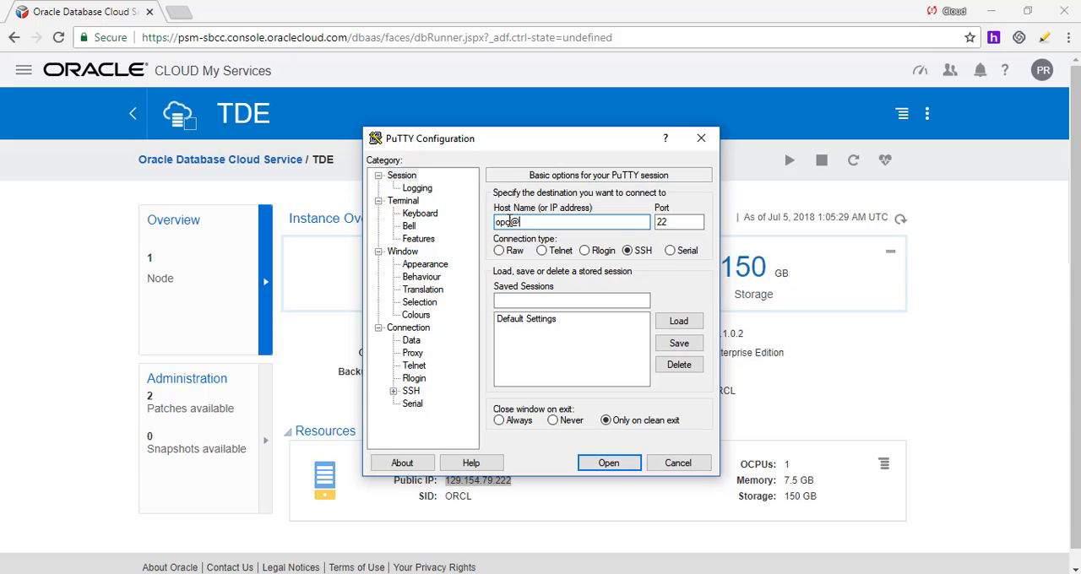
type("@129.154.79.222")
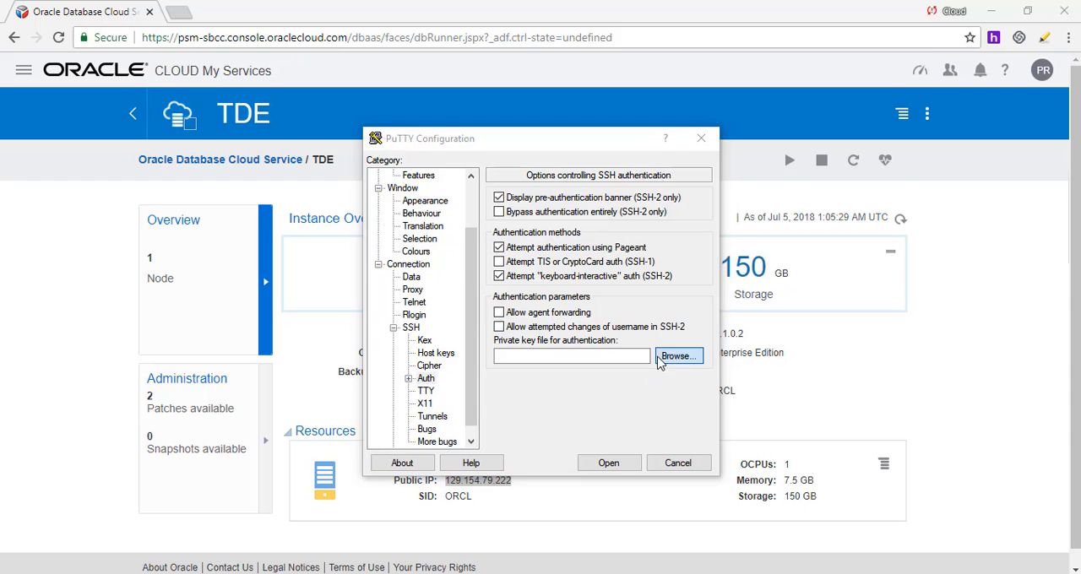
left_click(678, 356)
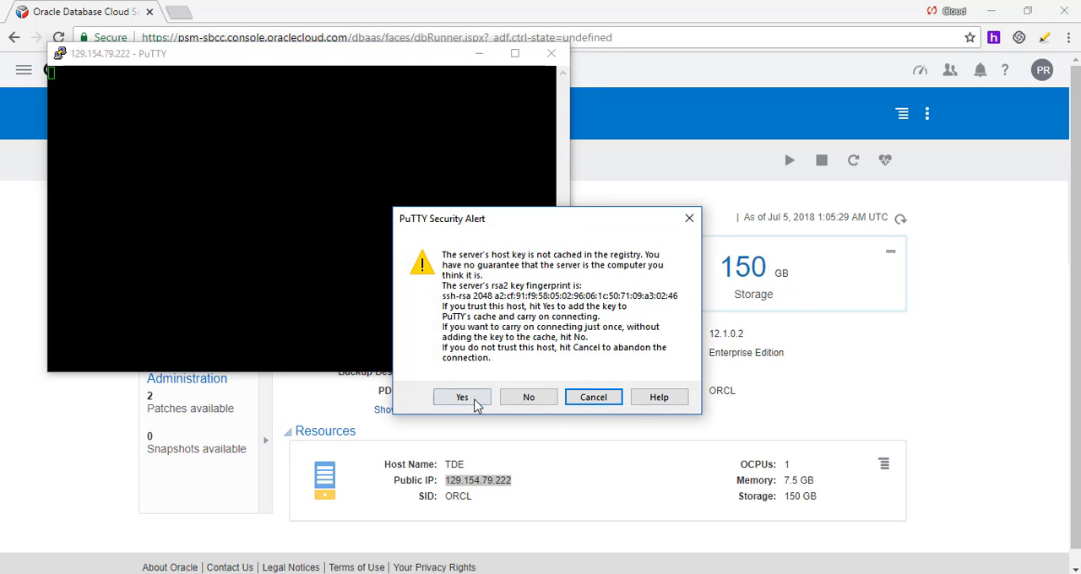
left_click(461, 397)
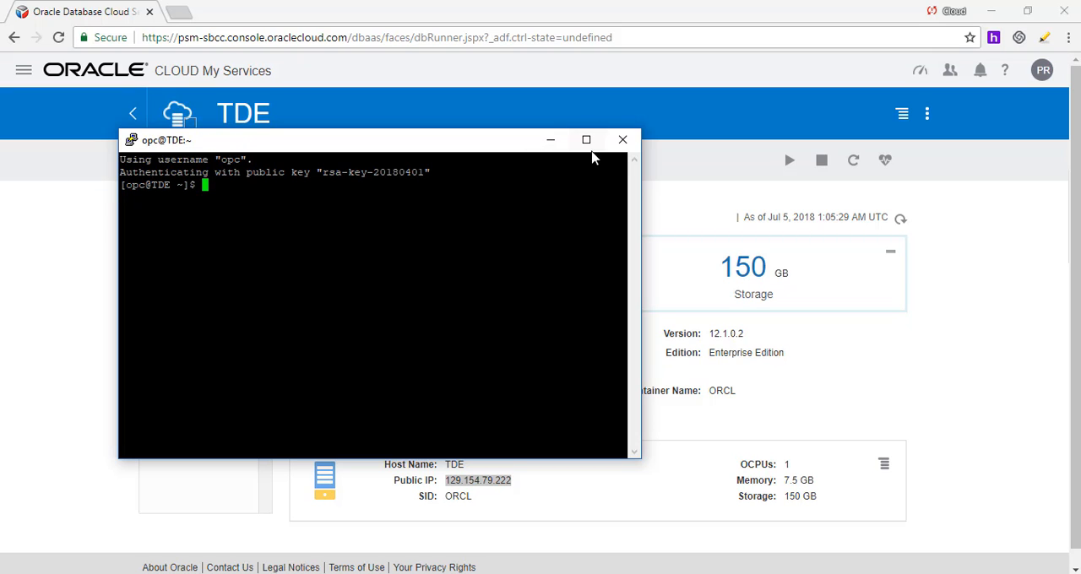
left_click(586, 139)
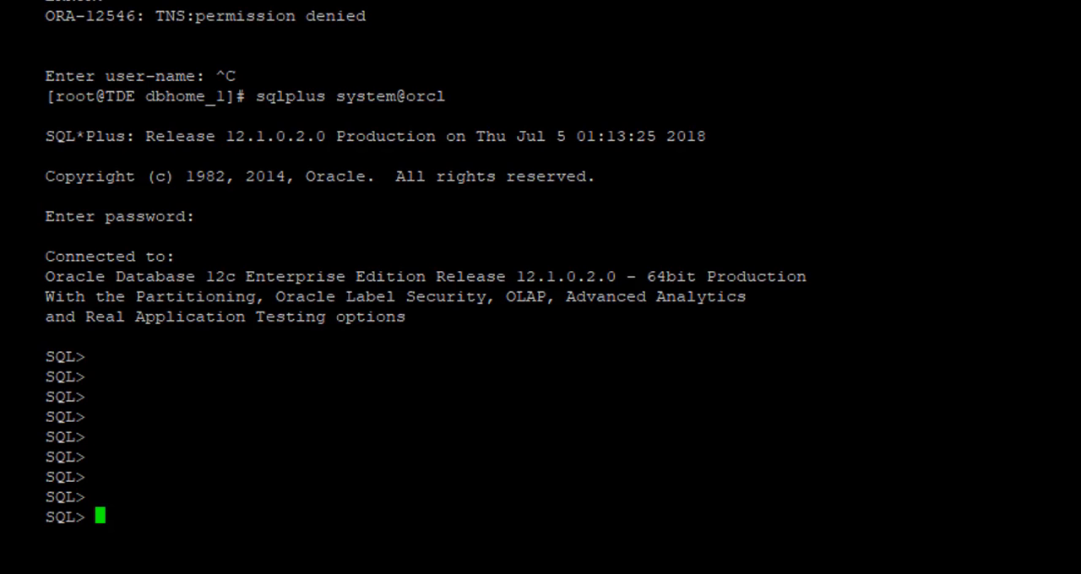
In SQL*Plus as system@orcl, check tablespace encryption and the USERS data file location
type("sh")
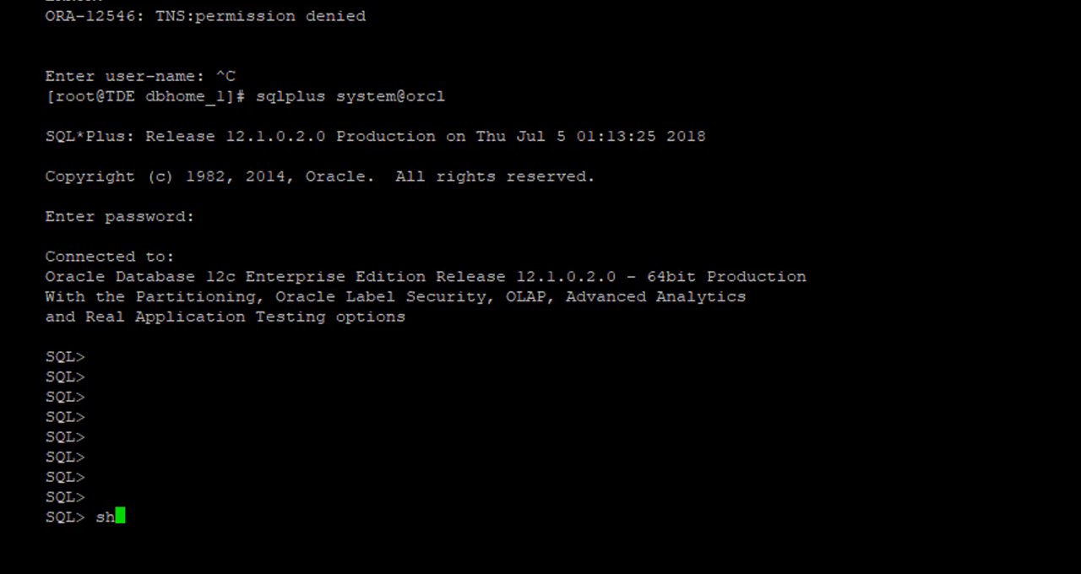
type("ow para")
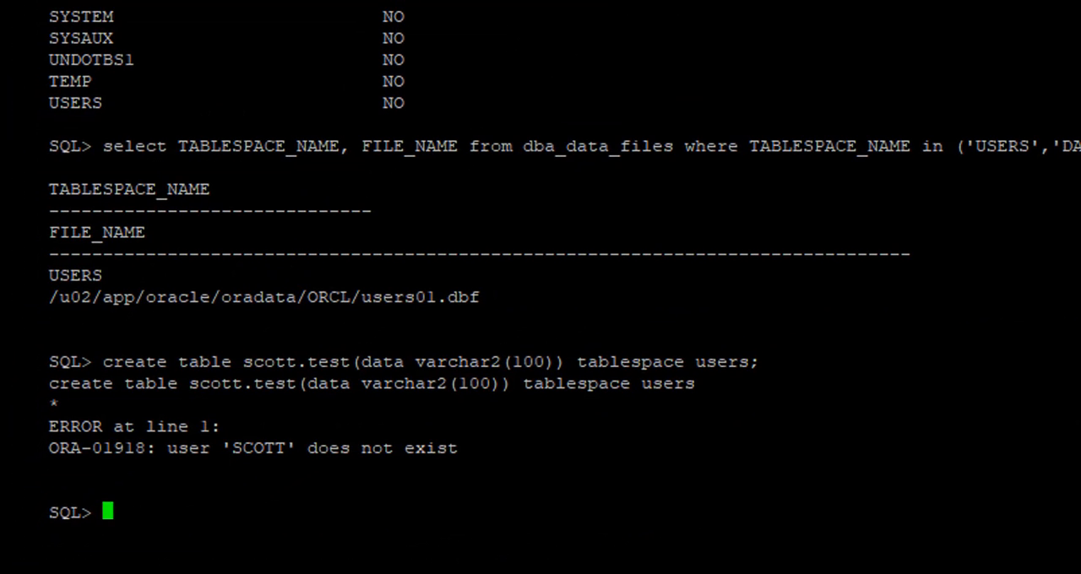
Create table system.test (data varchar2(100)) in tablespace USERS
double_click(124, 362)
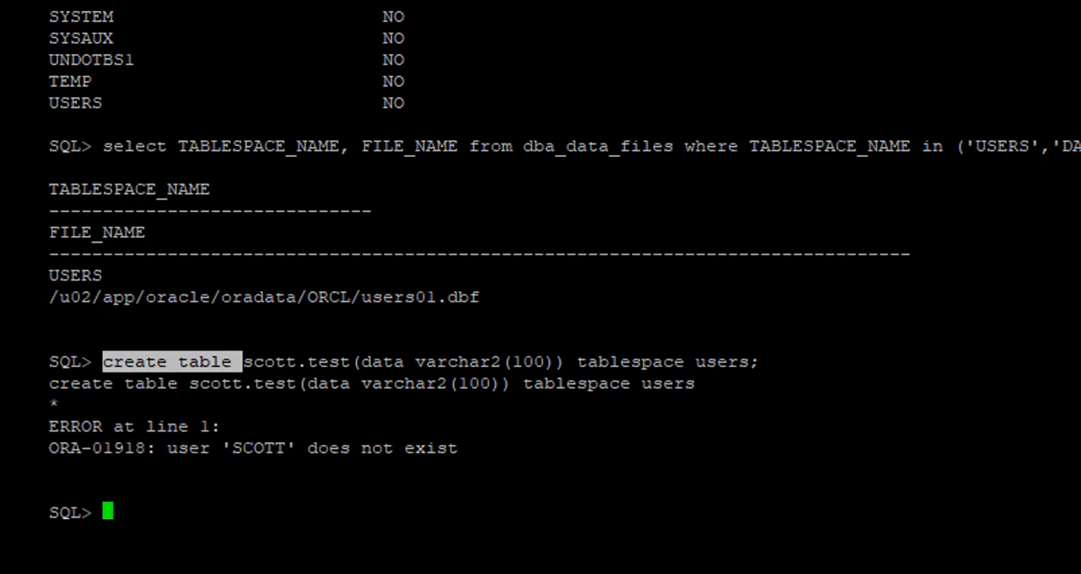
type("create table")
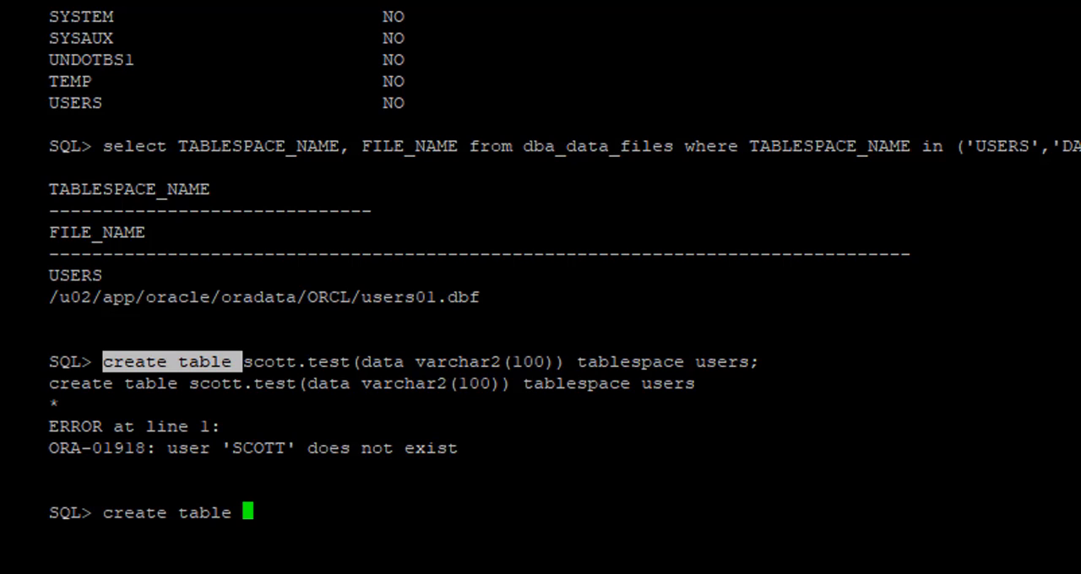
type("system.test(data varchar2(100)) tablespace users;")
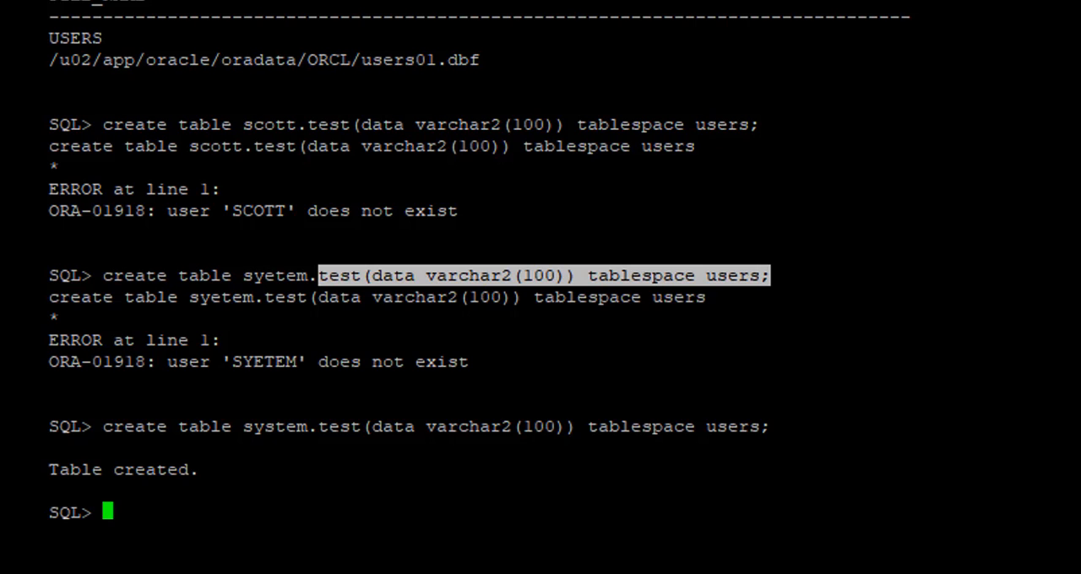
Insert 'ABCDEFGHIJKLMNOPQRSTUVWZYZ' into system.test instead of scott.test, and commit
type("insert into scott.test values ('ABCDEFGHIJKLMNOPQRSTUVWZYZ');")
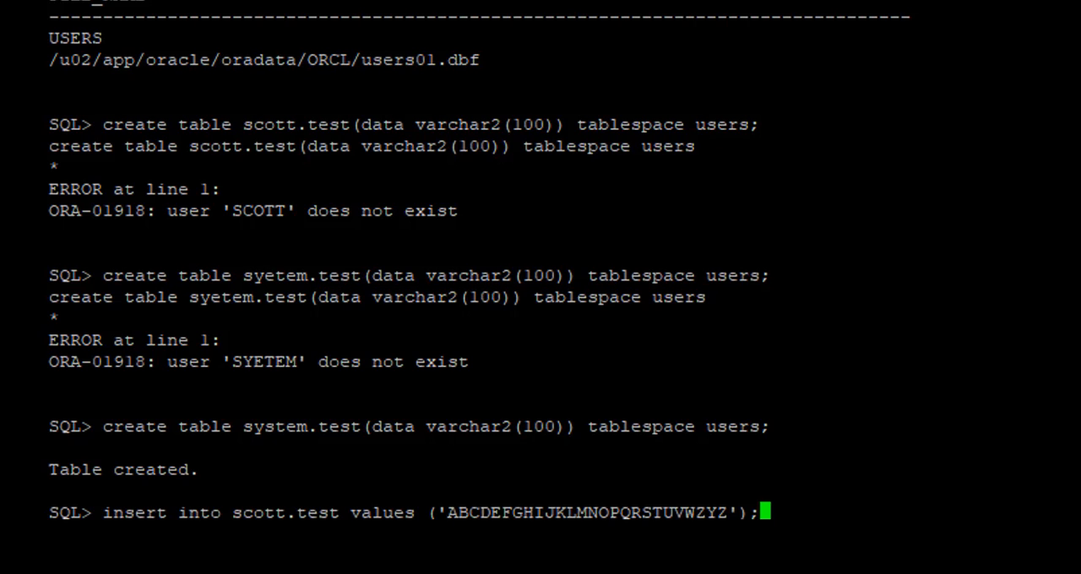
key("ctrl+c")
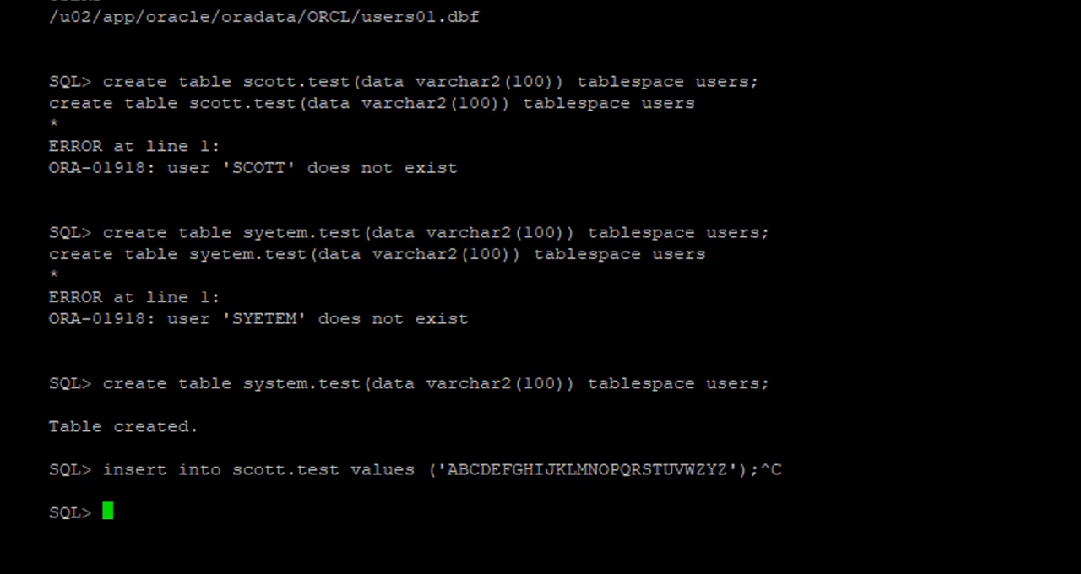
key("enter")
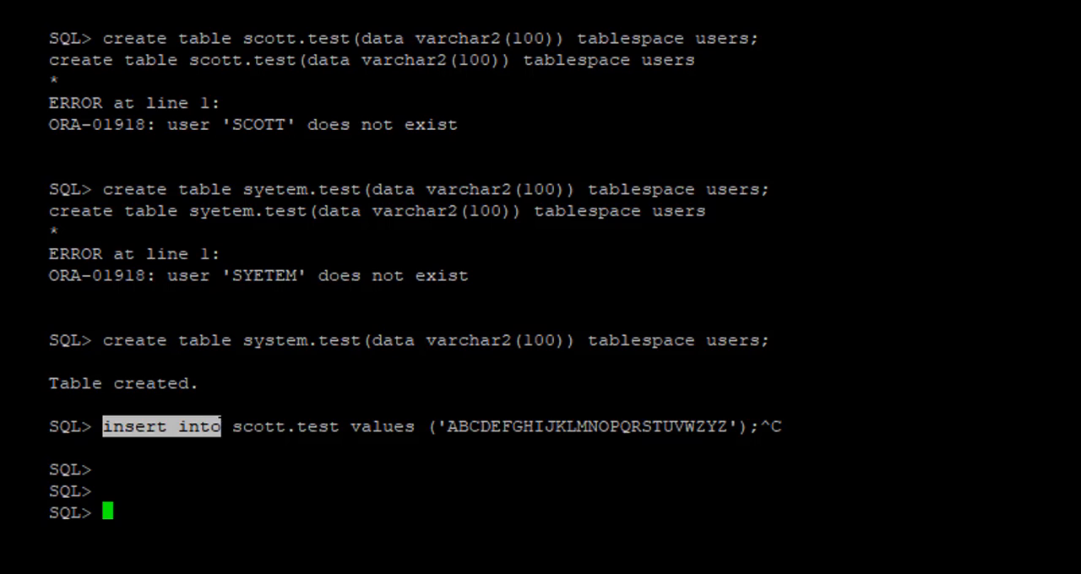
type("insert into")
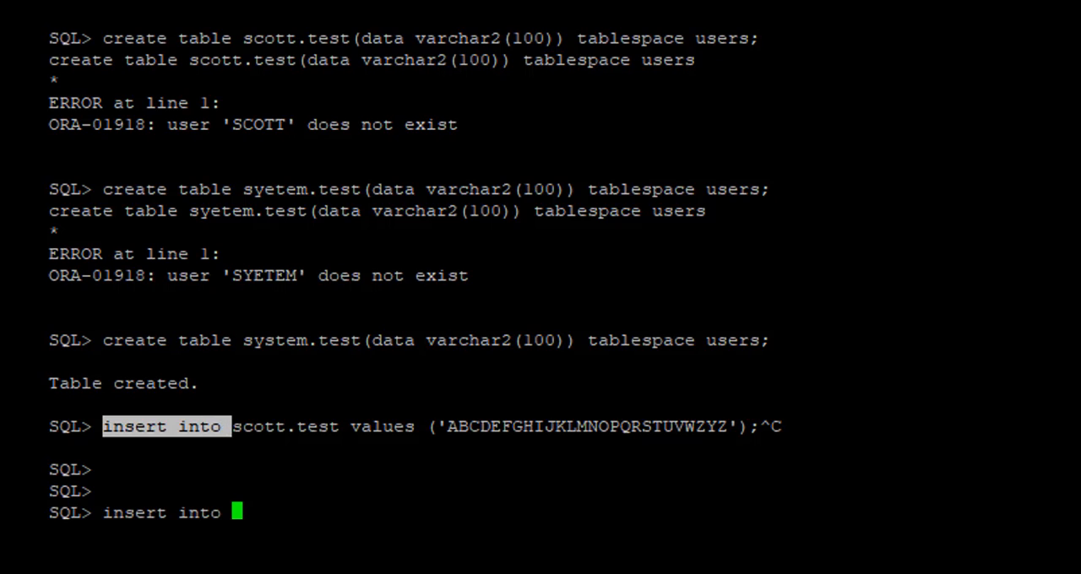
type("system.")
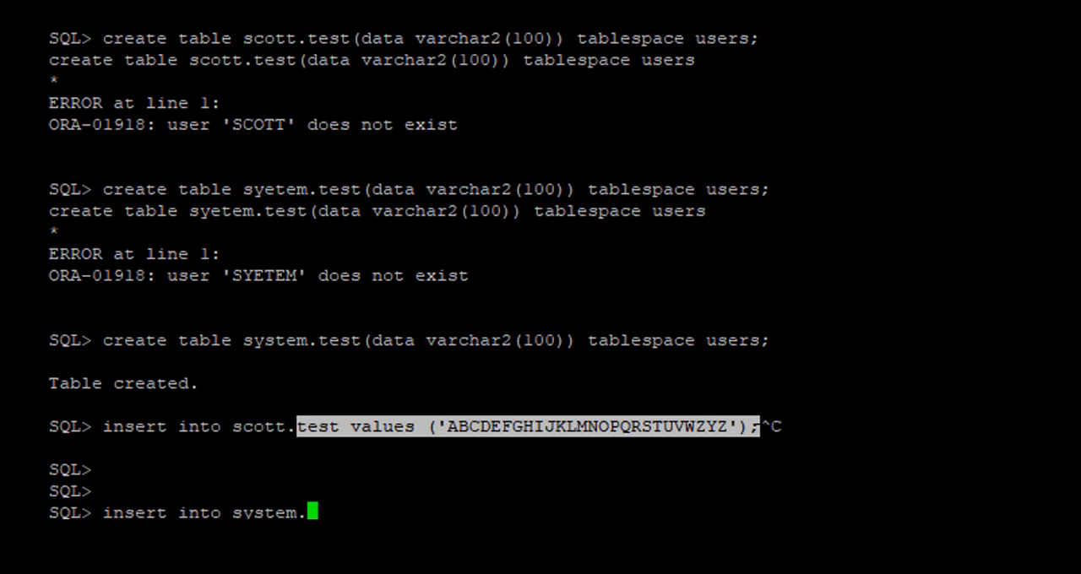
type("test values ('ABCDEFGHIJKLMNOPQRSTUVWZYZ');")
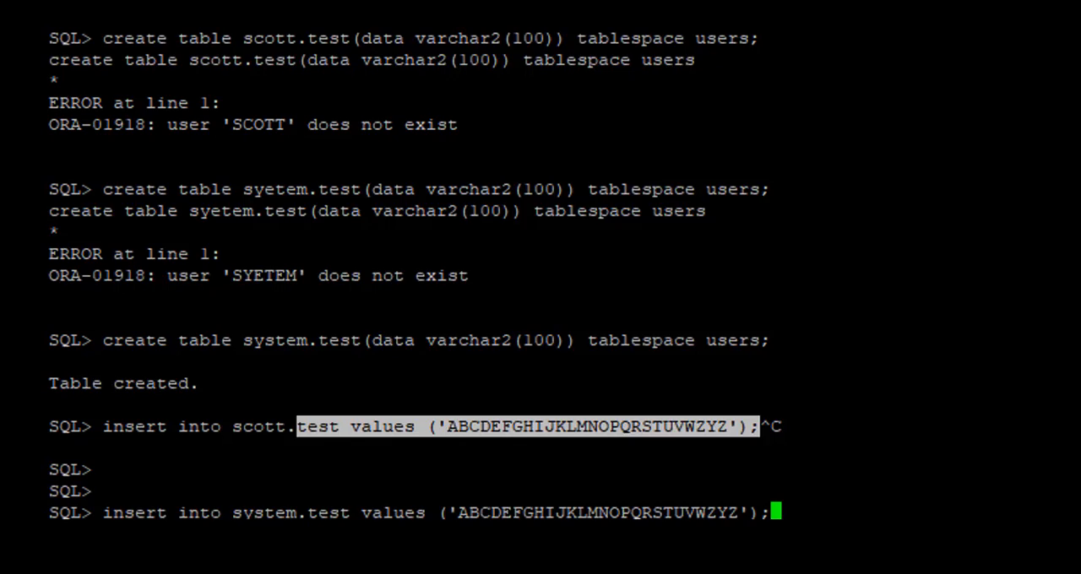
key("Return")
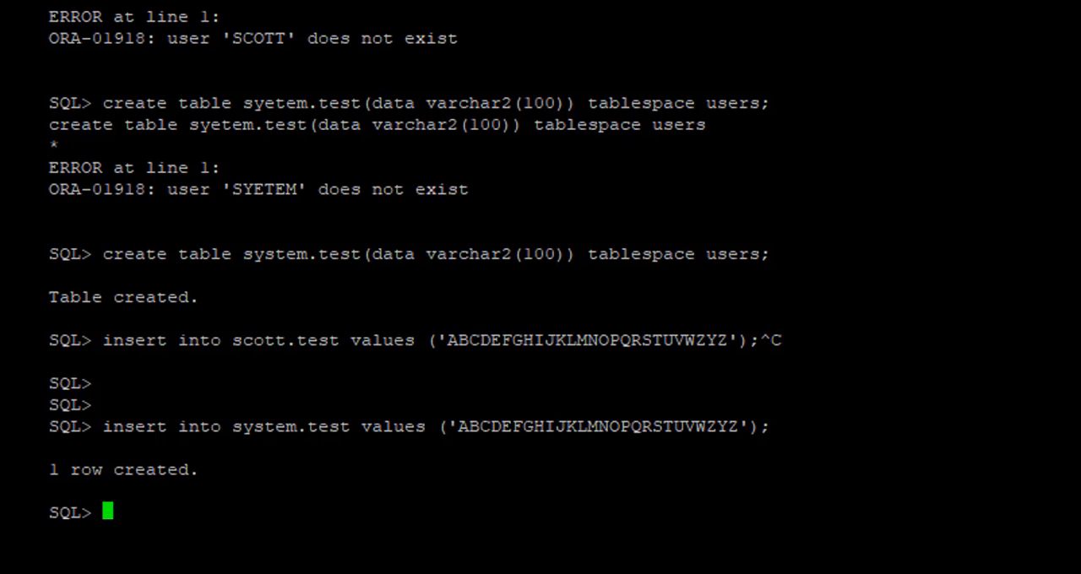
type("com")
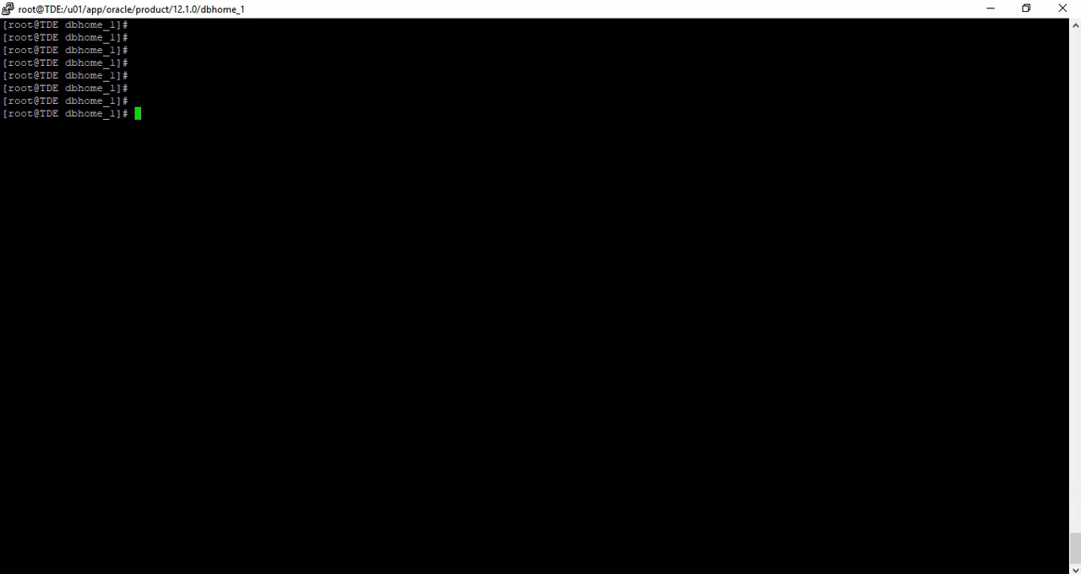
Clear the screen and grep strings of system01.dbf for ABCDEF to expose plaintext
type("clear")
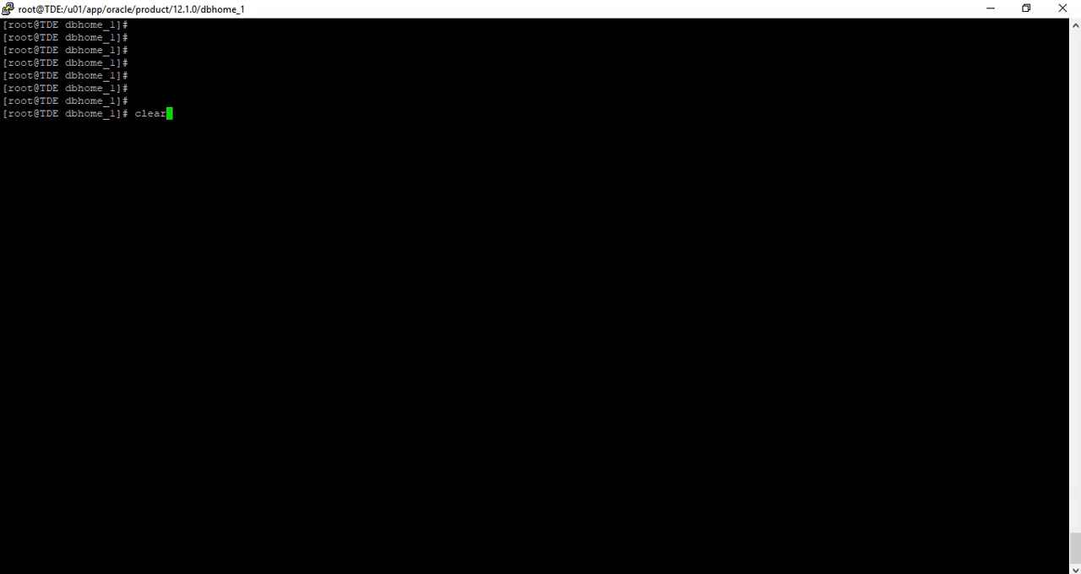
type("strings /u02/app/oracle/oradata/ORCL/system01.dbf  | grep ABCDEF")
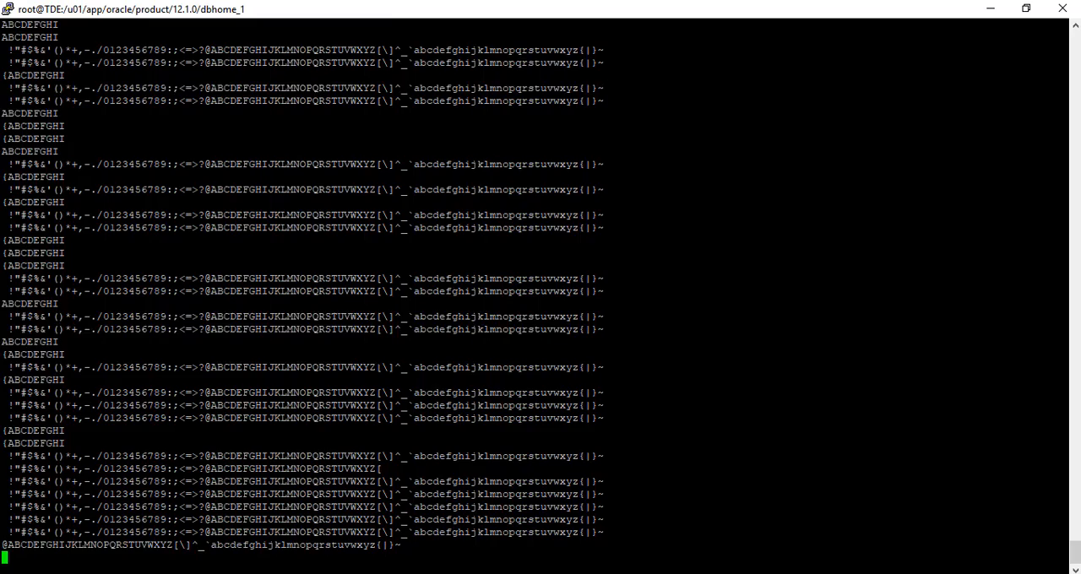
scroll("down", 3)
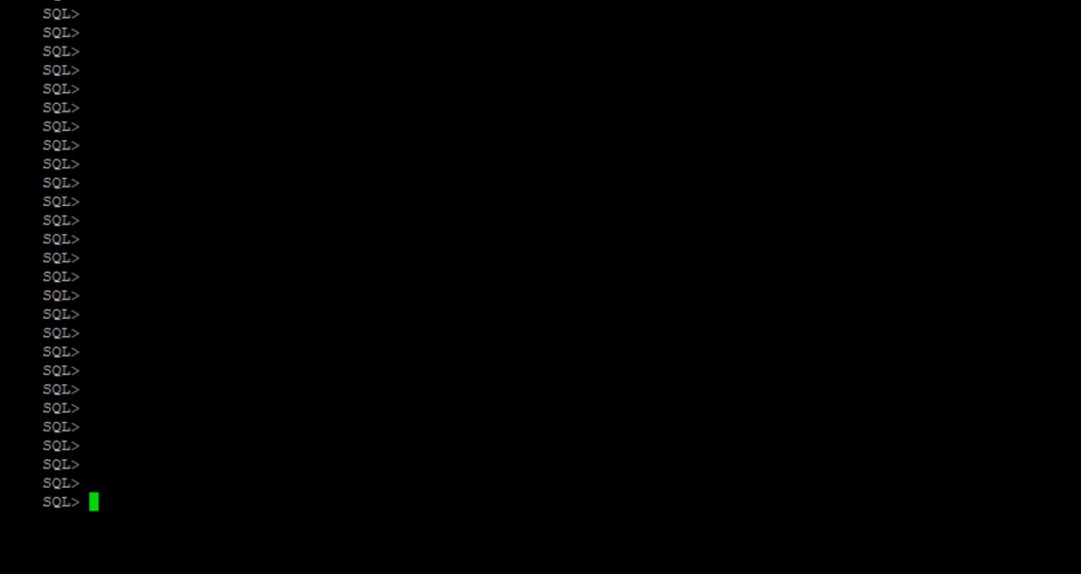
Create 16M tablespace XX in xx01.dbf and list each tablespace's ENCRYPTED status
type("create tablespace xx datafile '/u02/app/oracle/oradata/ORCL/xx01.dbf' size 16M;")
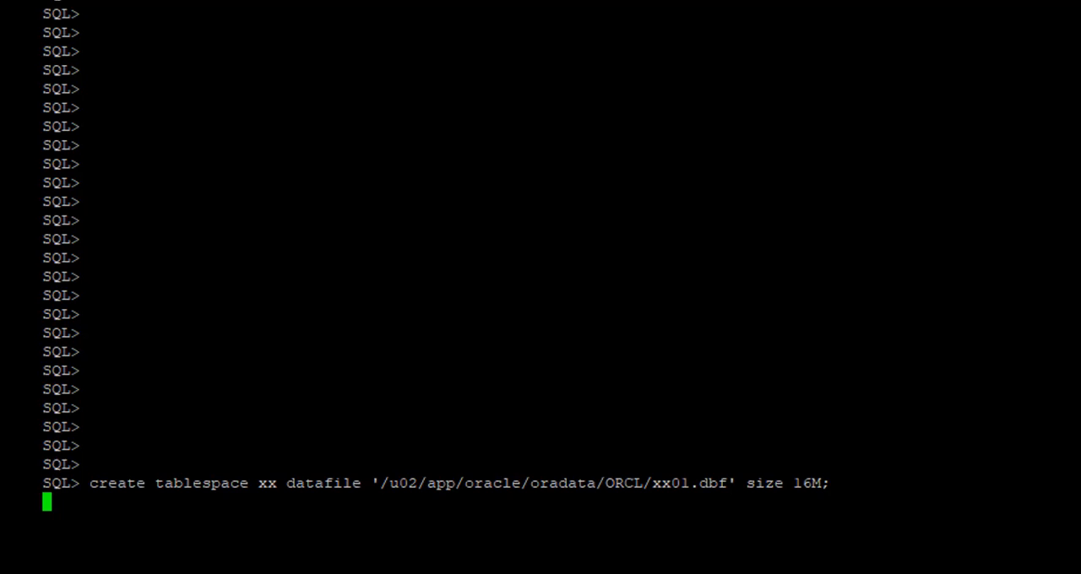
key("Return")
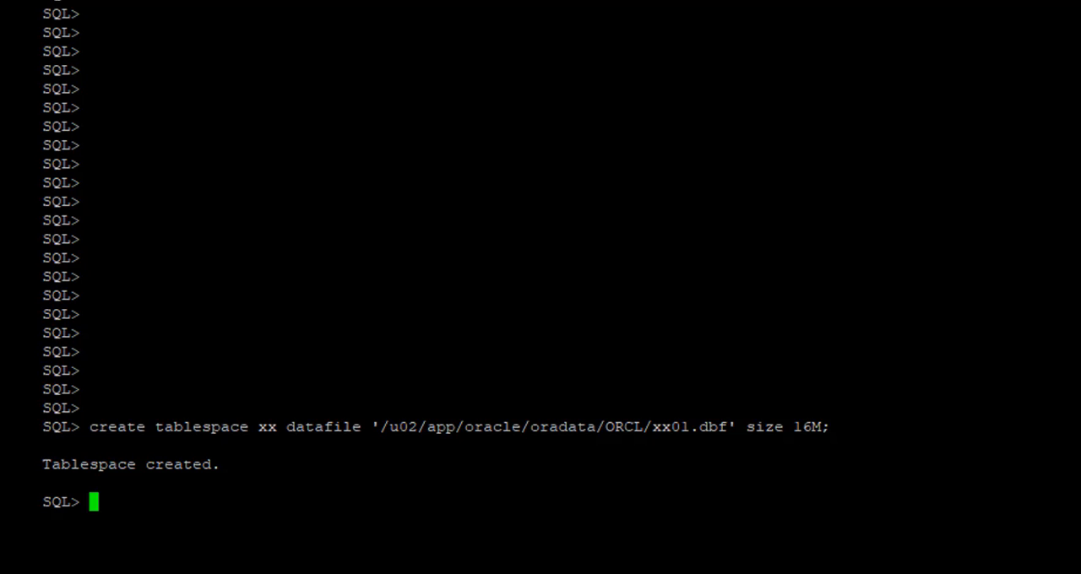
type("select TABLESPACE_NAME,ENCRYPTED from dba_tablespaces;")
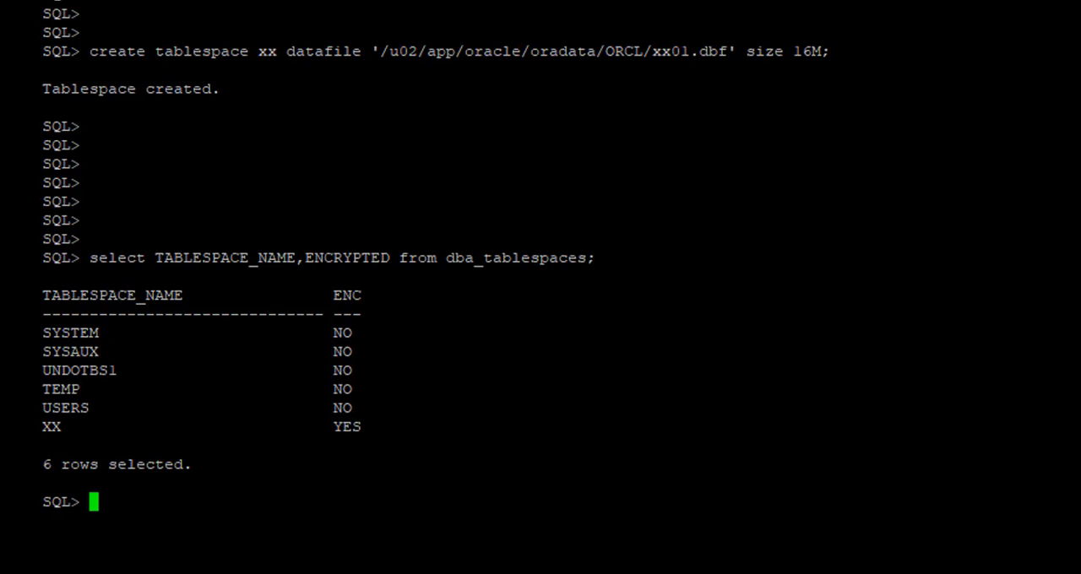
scroll("down", 3)
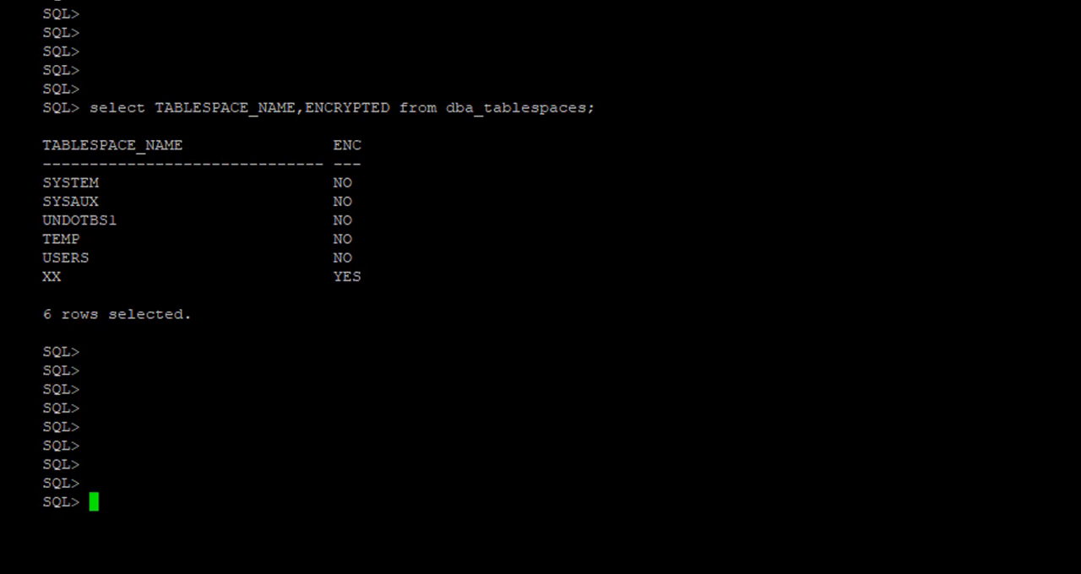
Set encrypt_new_tablespaces to 'DDL' and create 16M tablespace XX2 with datafile xx02.dbf
type("alter system set encrypt_new_tablespaces='DDL';")
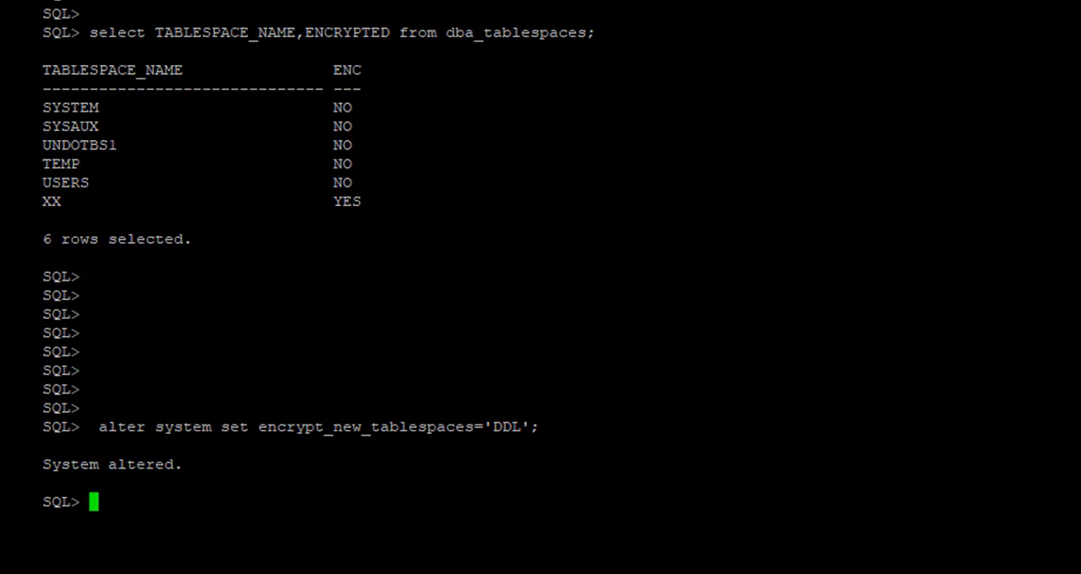
type("create tablespace xx2 datafile '/u02/app/oracle/oradata/ORCL/xx02.dbf' size 16M;")
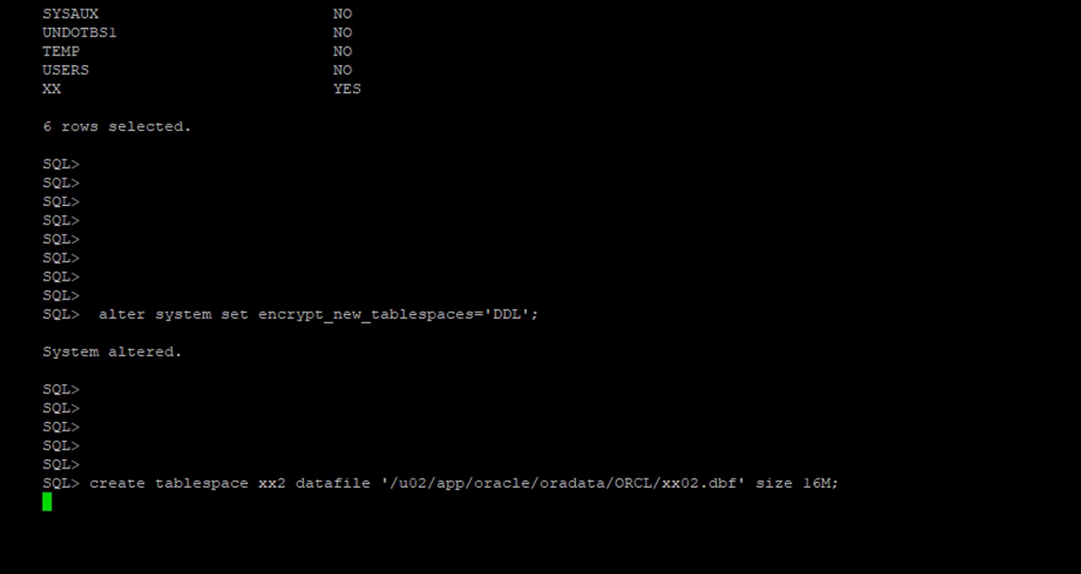
key("Return")
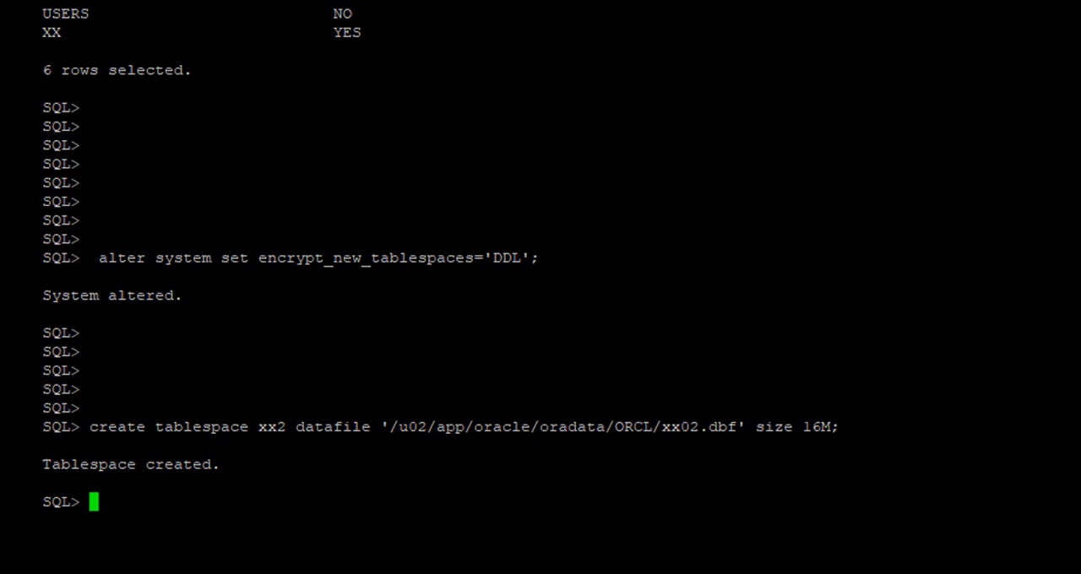
List tablespace names with their ENCRYPTED status and highlight XX2 as unencrypted
type("select TABLESPACE_NAME,ENCRYPTED from dba_tablespaces;")
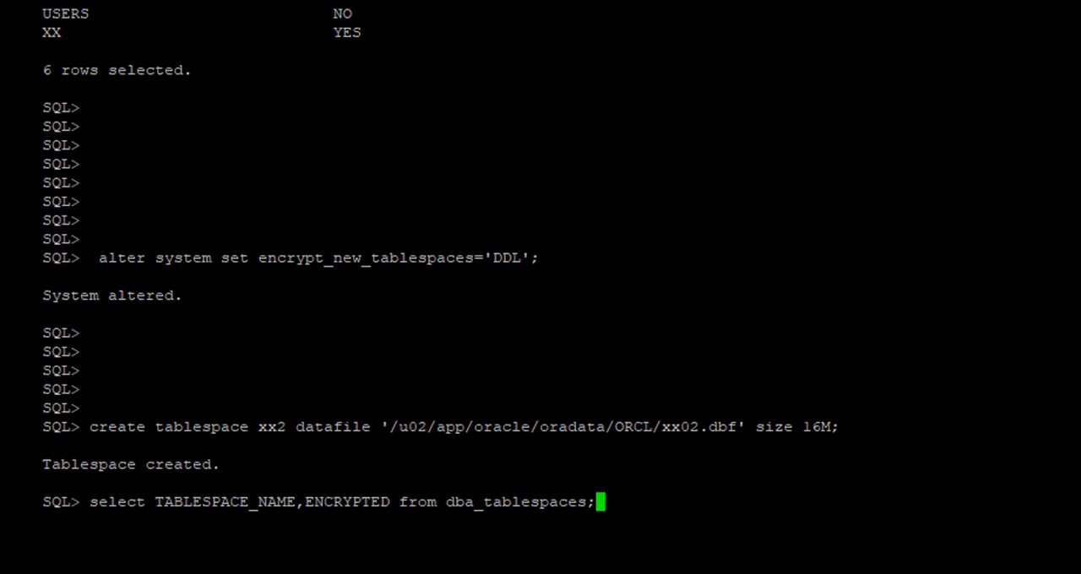
key("Return")
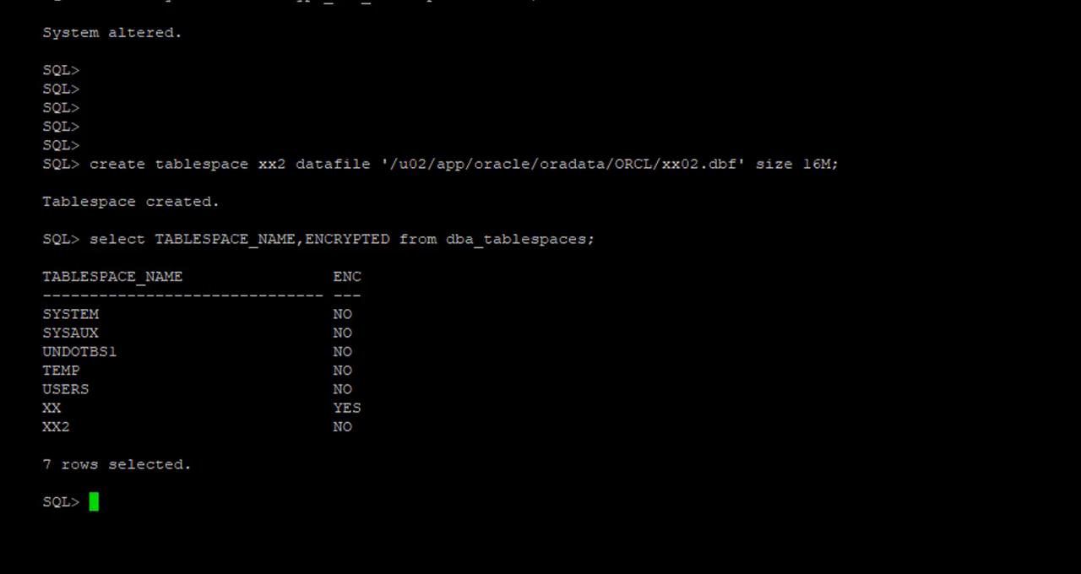
double_click(55, 426)
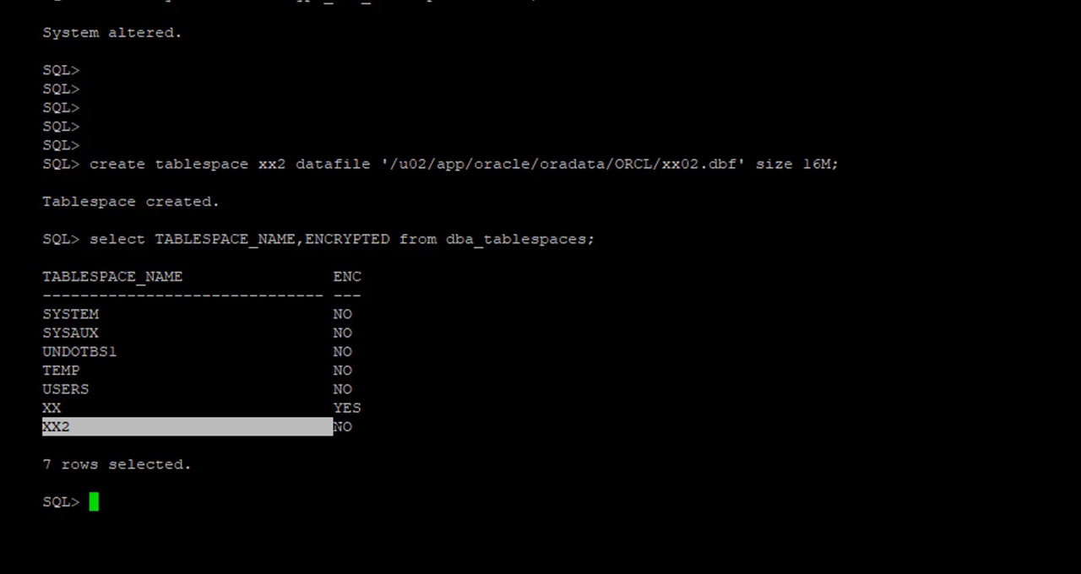